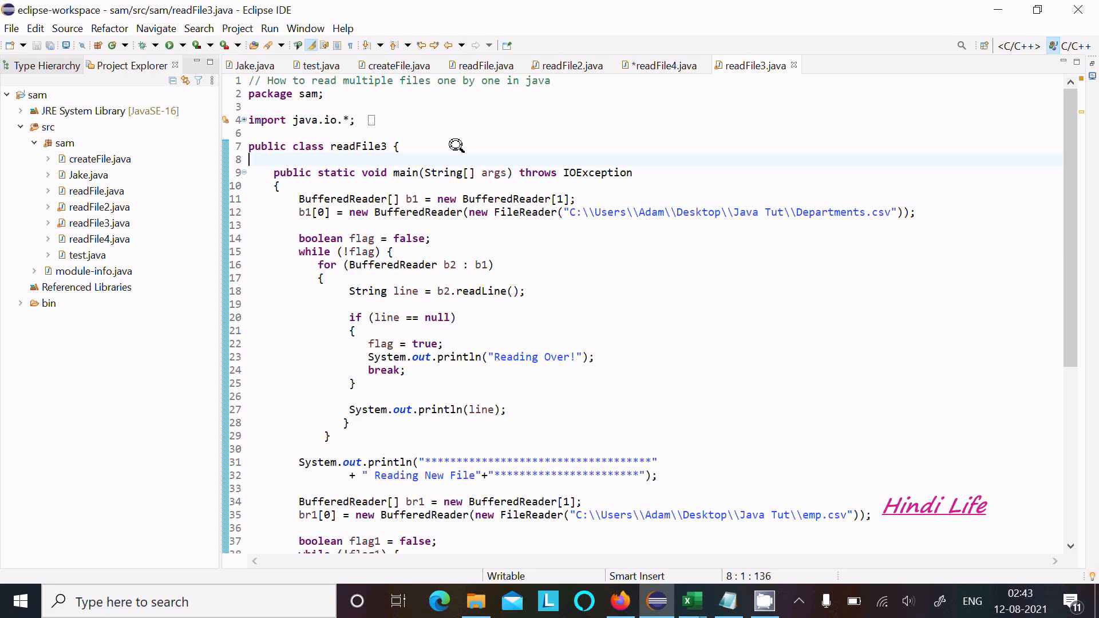
pyautogui.moveTo(601, 354)
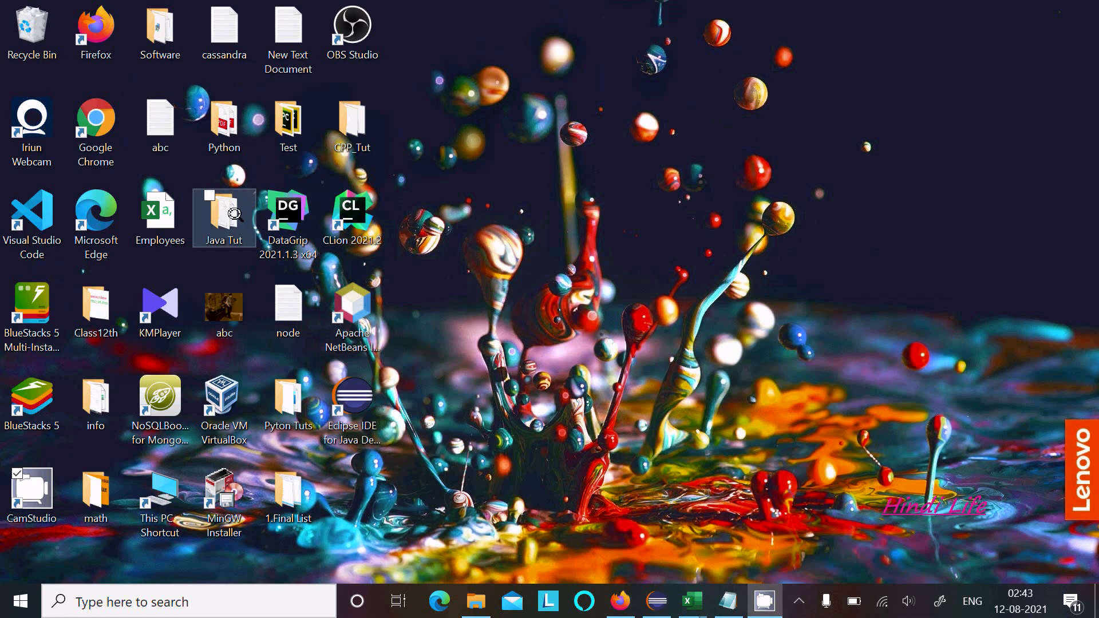
# - Open the Java Tut folder from the desktop and maximize the Explorer window
pyautogui.doubleClick(223, 211)
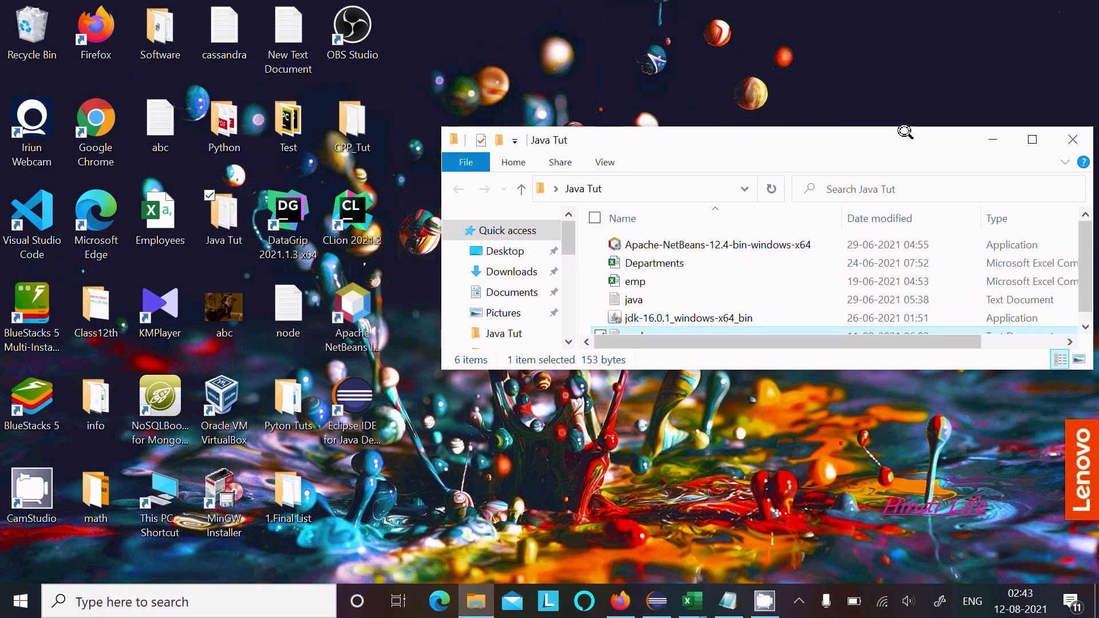
pyautogui.click(1032, 139)
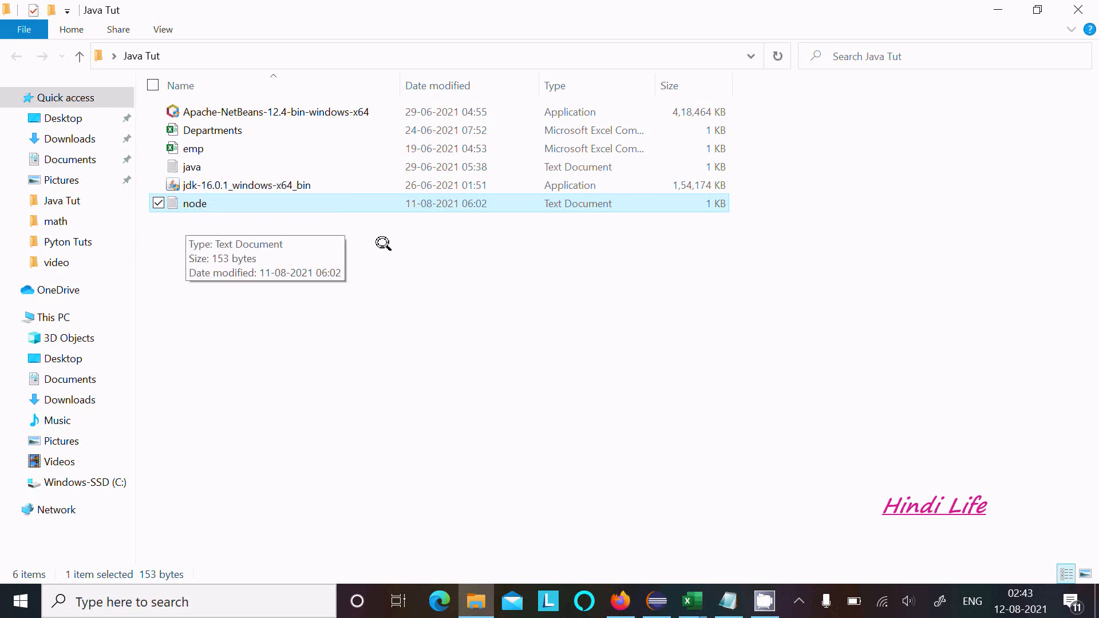
pyautogui.moveTo(775, 316)
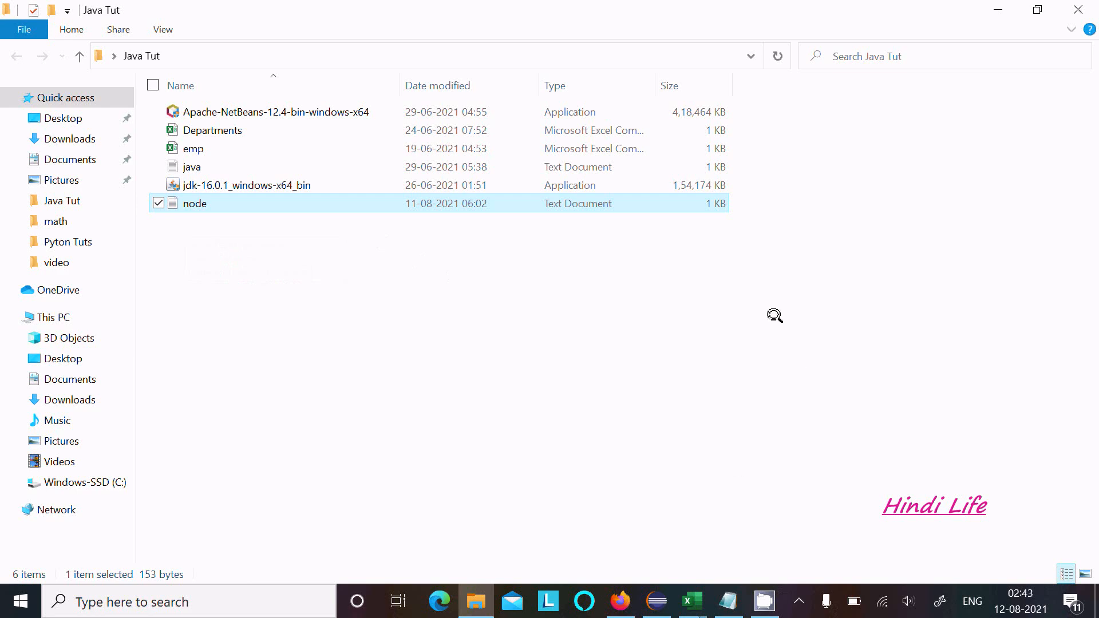
pyautogui.moveTo(214, 130)
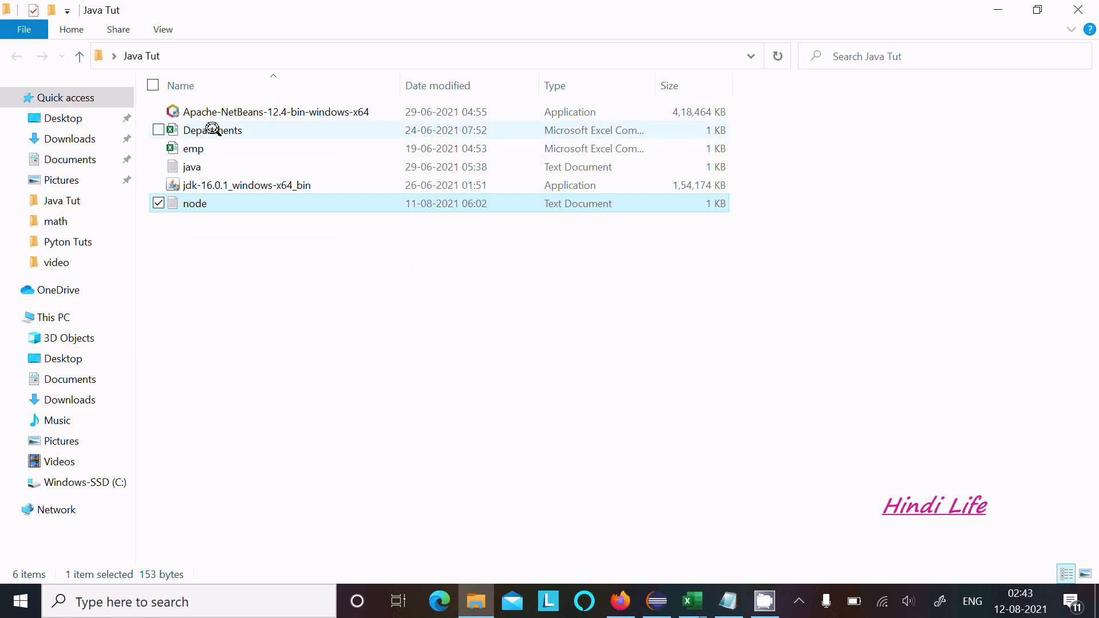
pyautogui.moveTo(690, 601)
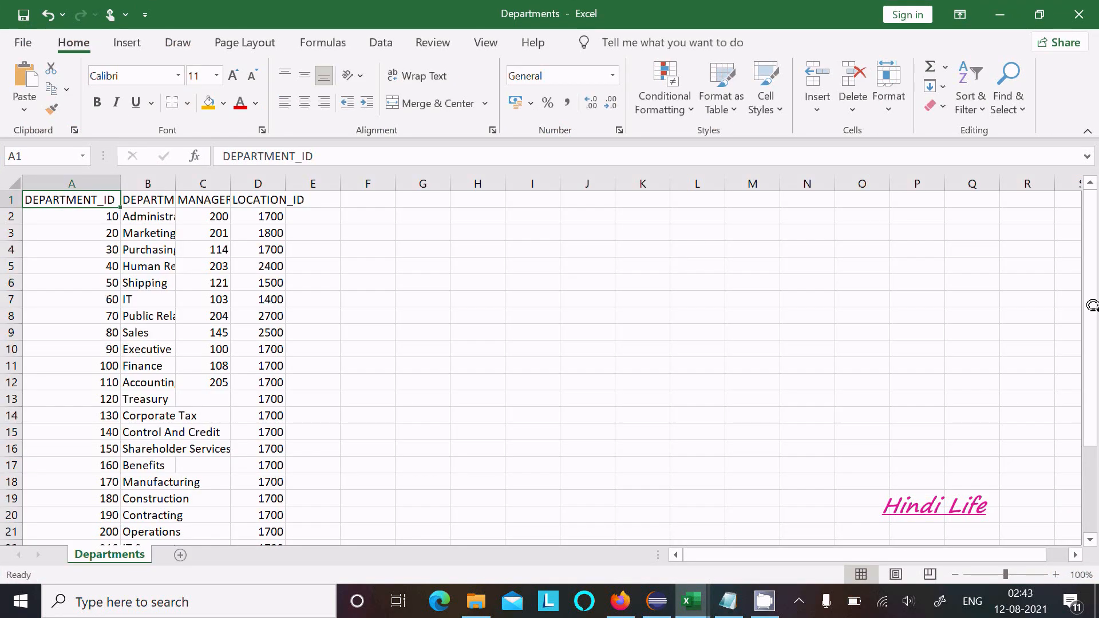
# - Scroll through the Departments rows in Excel, then return to the readFile3 code in Eclipse
pyautogui.scroll(-3)
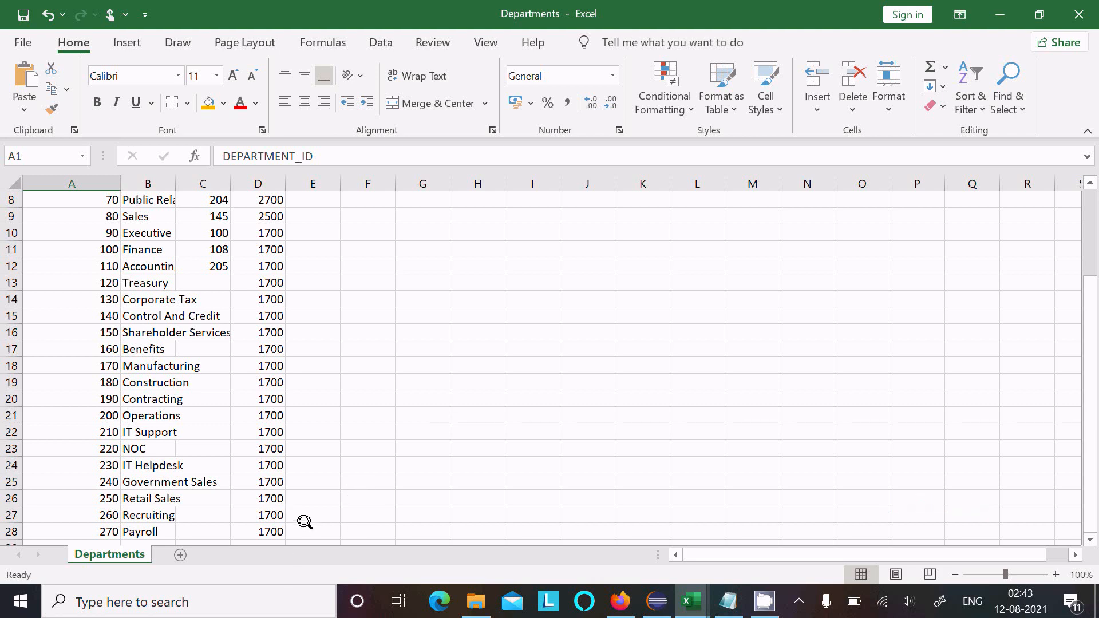
pyautogui.moveTo(476, 358)
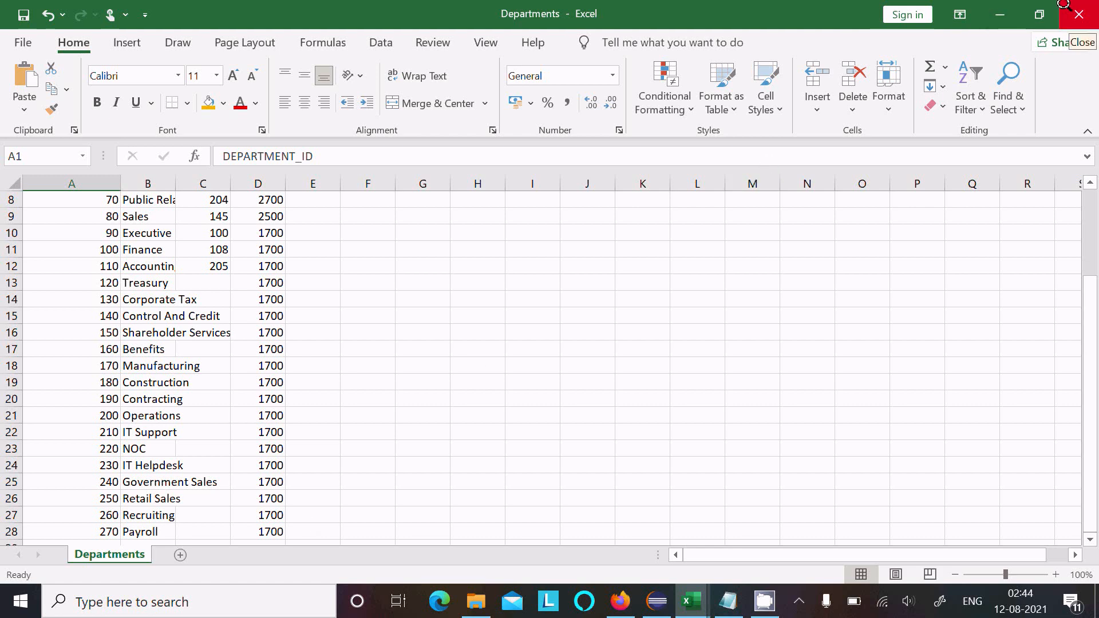
pyautogui.moveTo(706, 608)
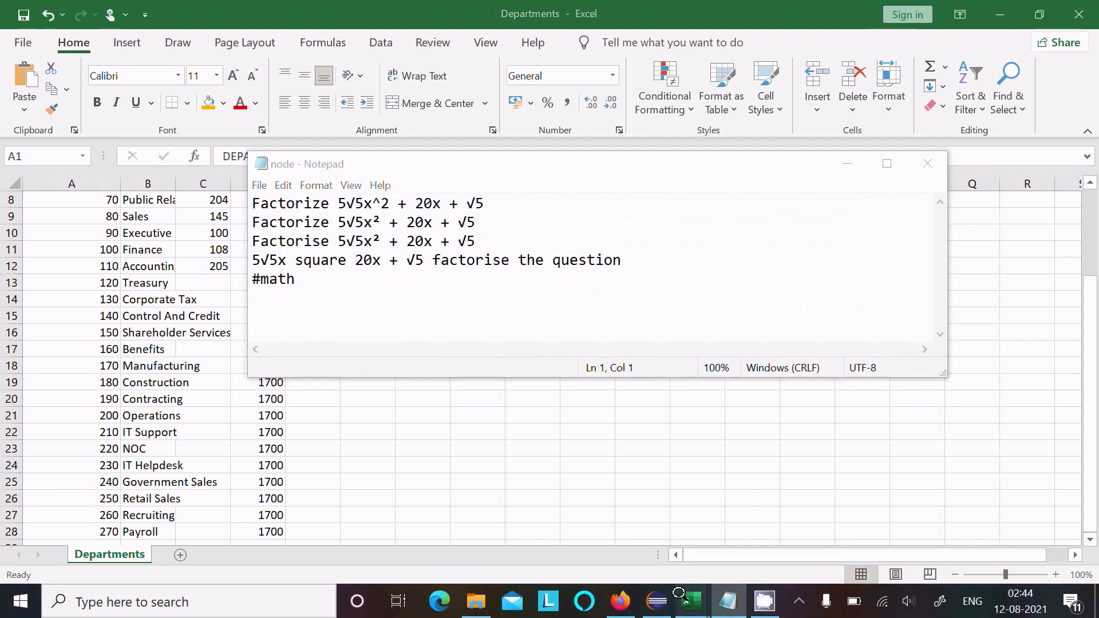
pyautogui.click(689, 600)
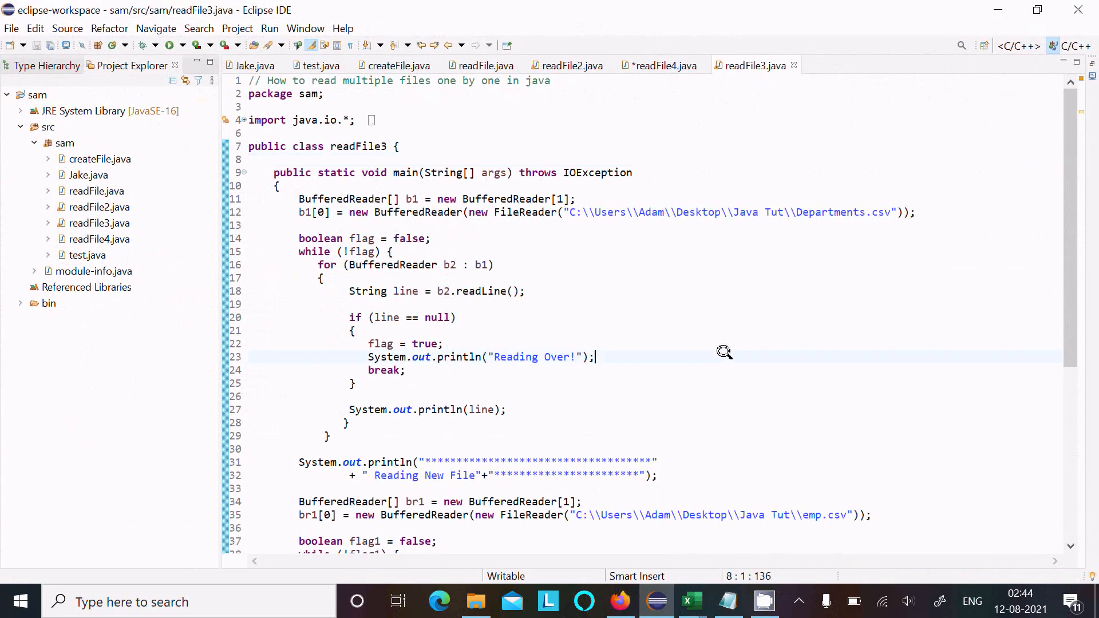
# - Add 'import java.util.*;' below the java.io import and check the BufferedReader documentation
pyautogui.click(594, 357)
pyautogui.write('//')
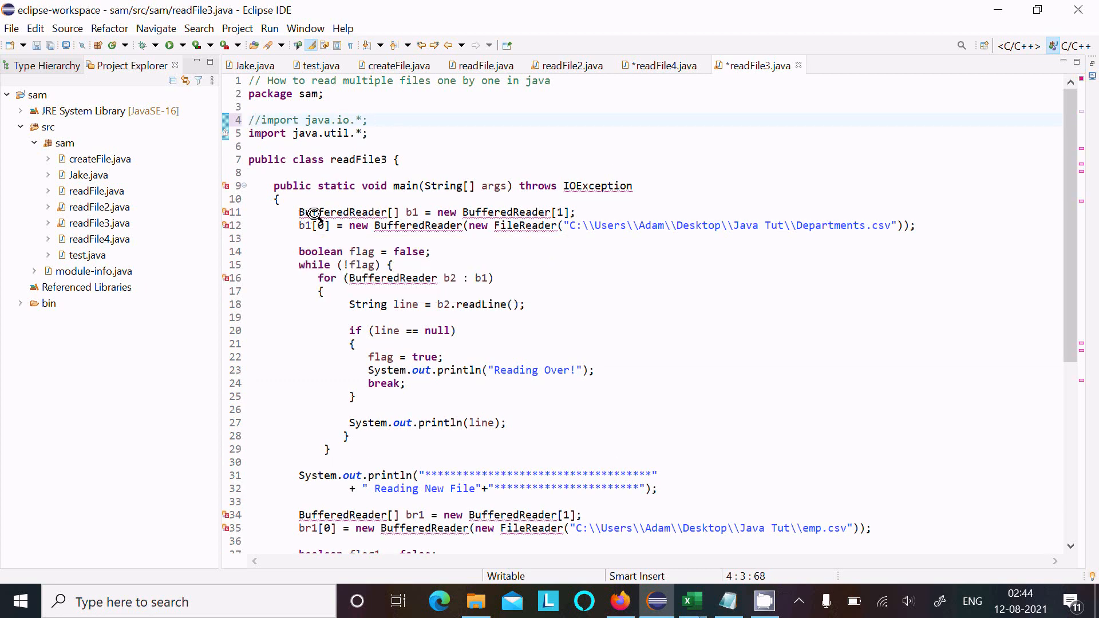
pyautogui.click(348, 212)
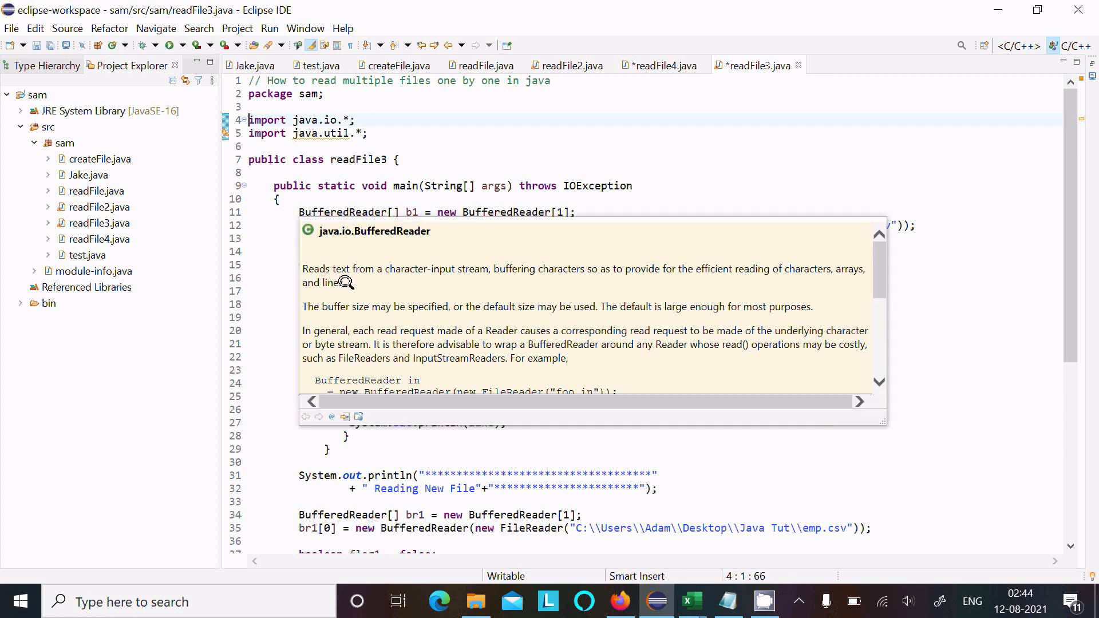
pyautogui.moveTo(504, 266)
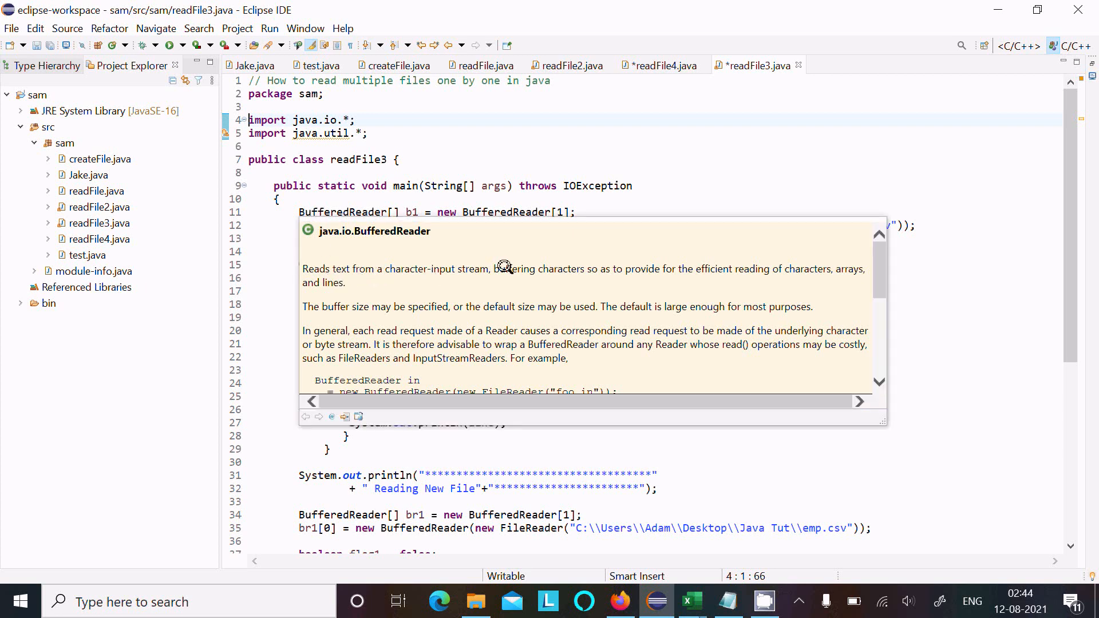
pyautogui.moveTo(619, 280)
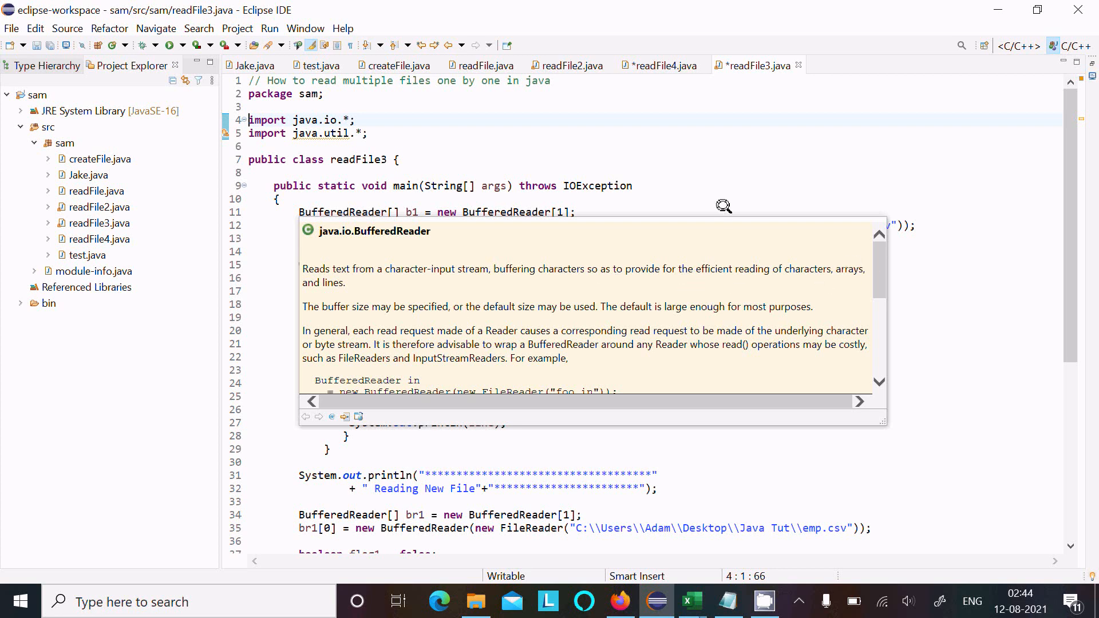
pyautogui.moveTo(454, 139)
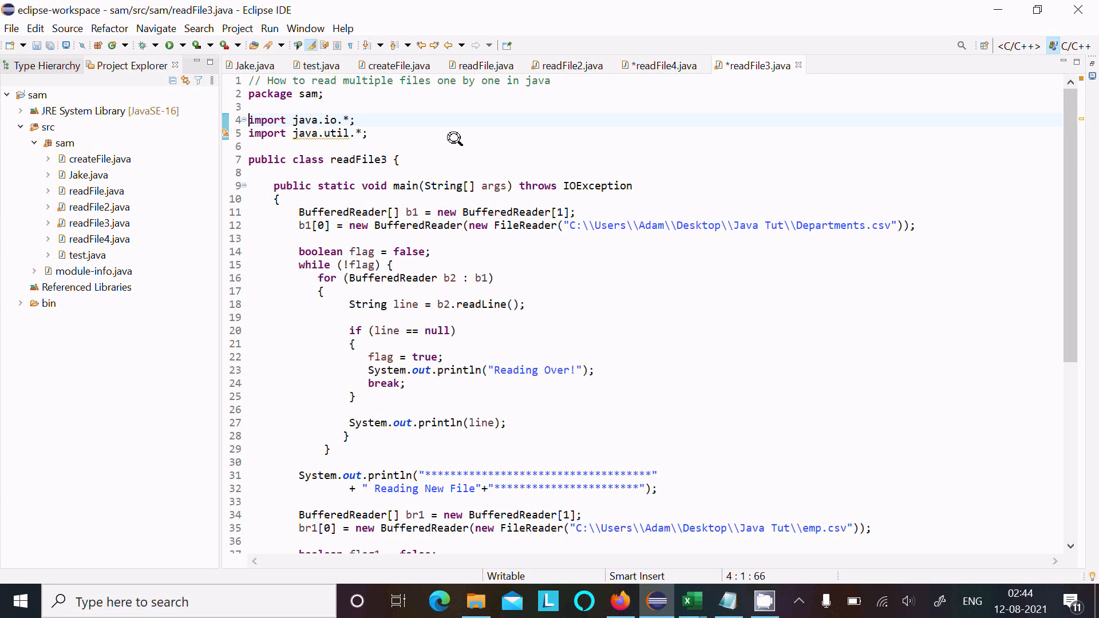
pyautogui.moveTo(384, 216)
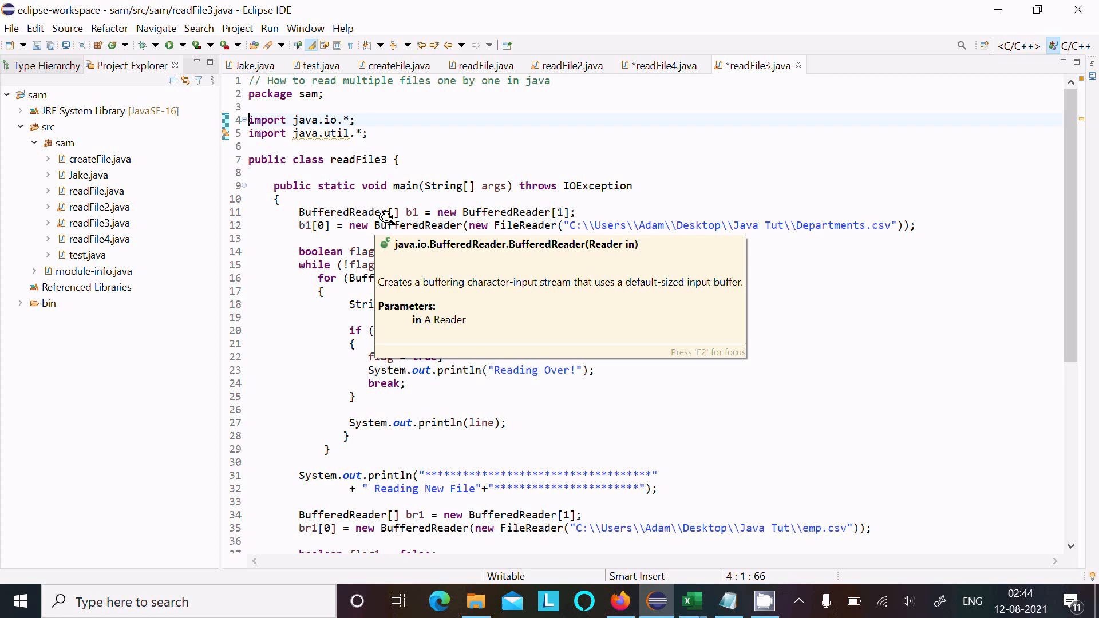
pyautogui.moveTo(413, 212)
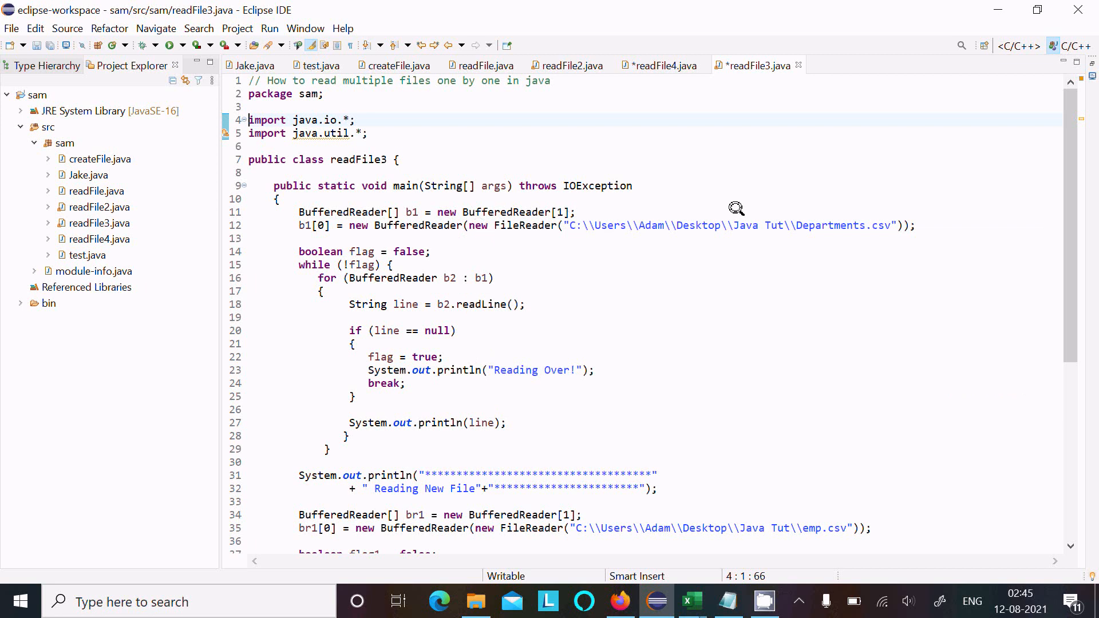
pyautogui.moveTo(564, 225)
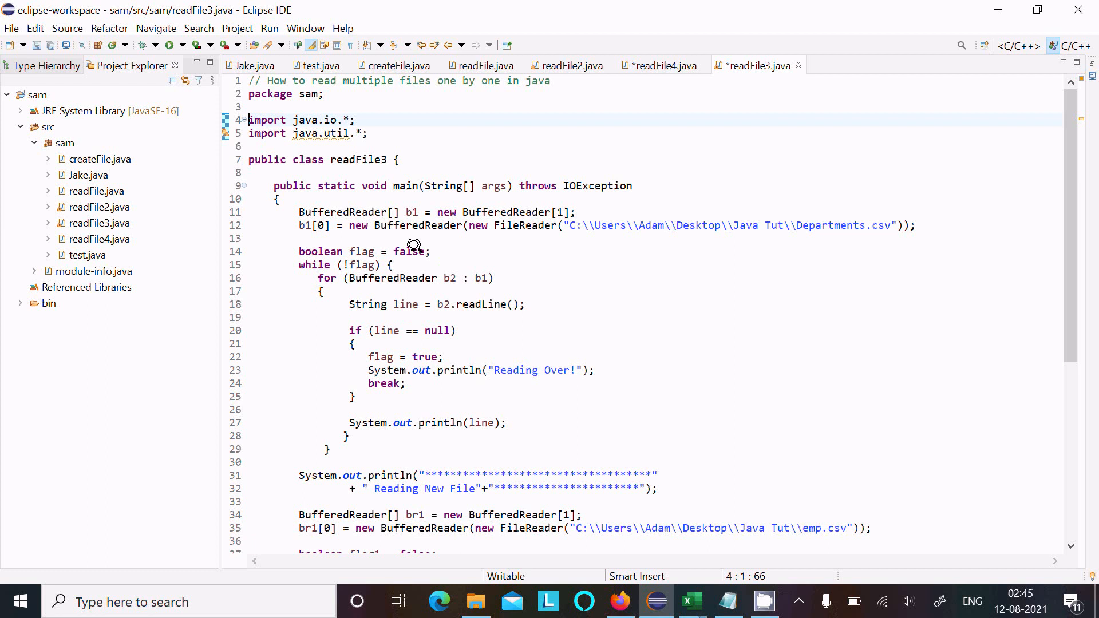
pyautogui.moveTo(362, 264)
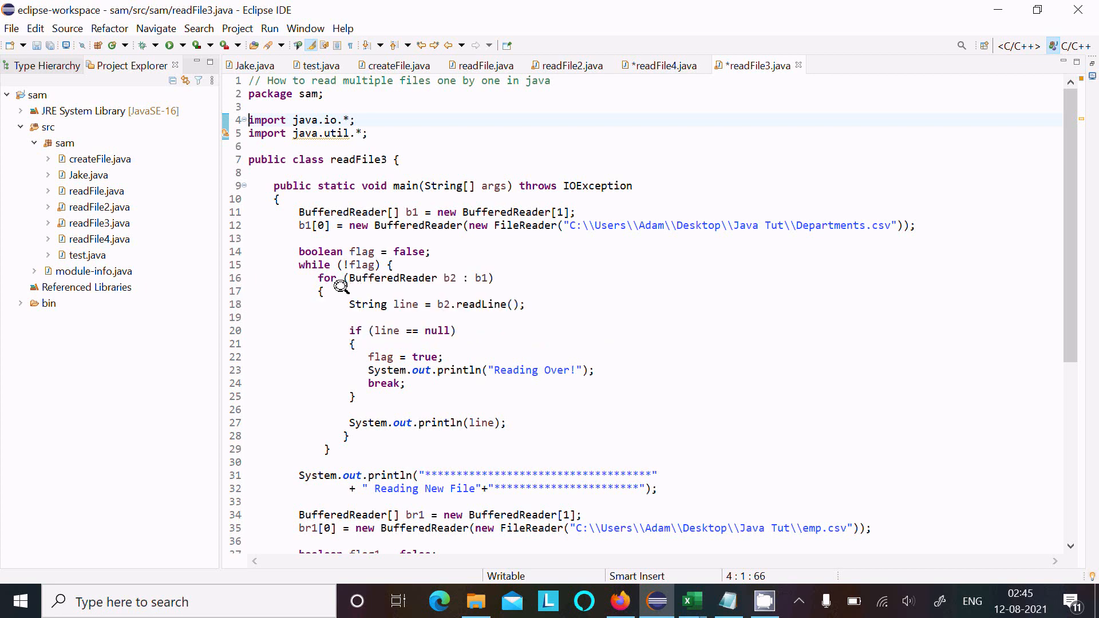
pyautogui.moveTo(448, 261)
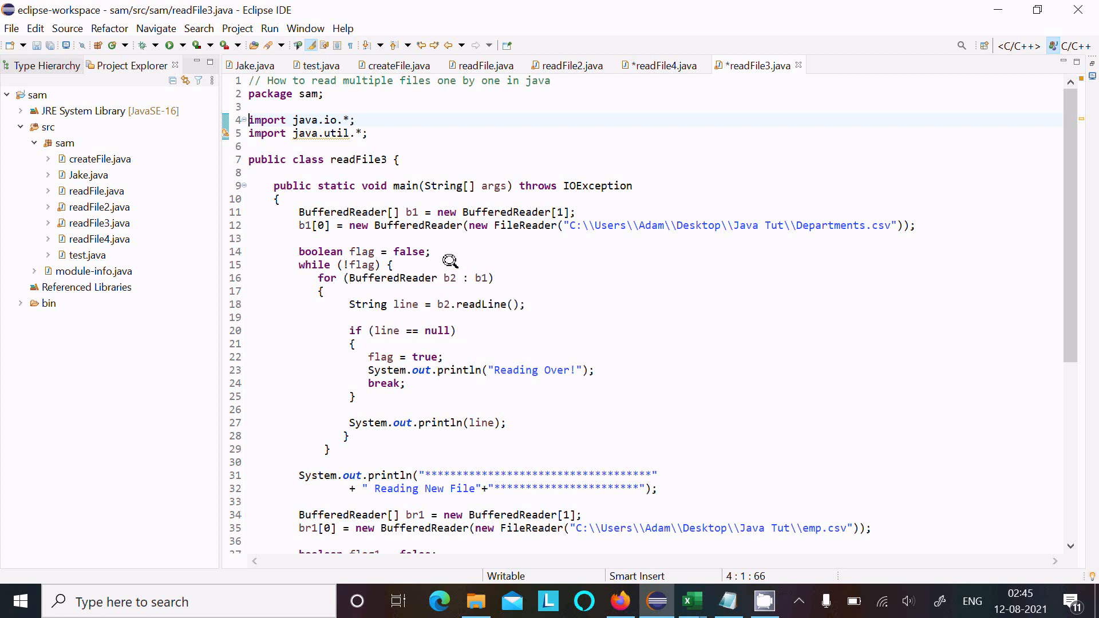
pyautogui.moveTo(435, 268)
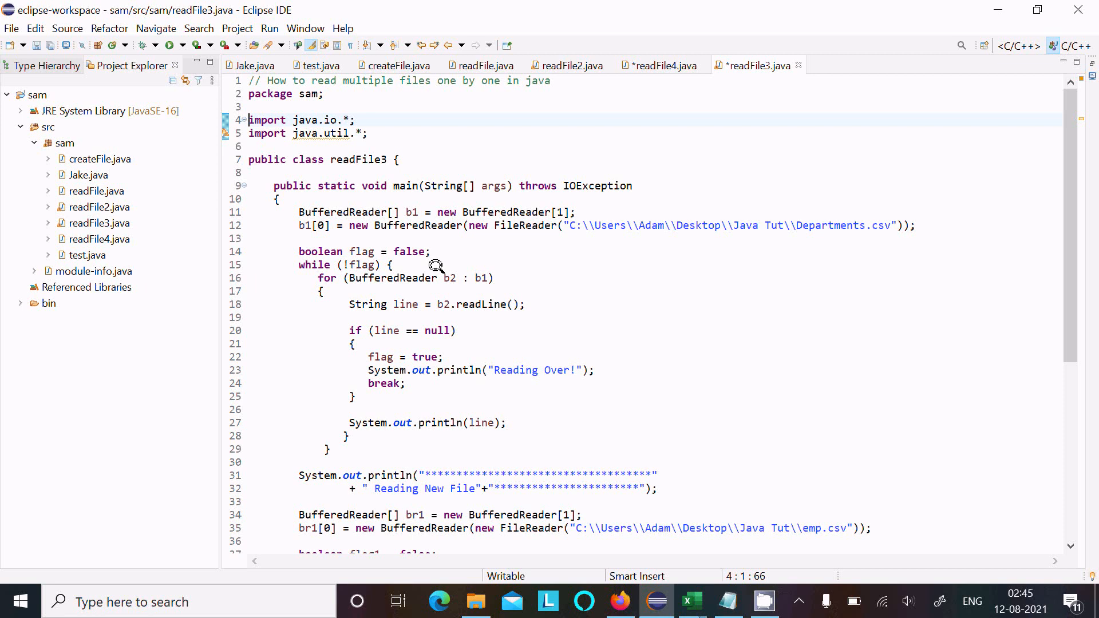
pyautogui.moveTo(688, 575)
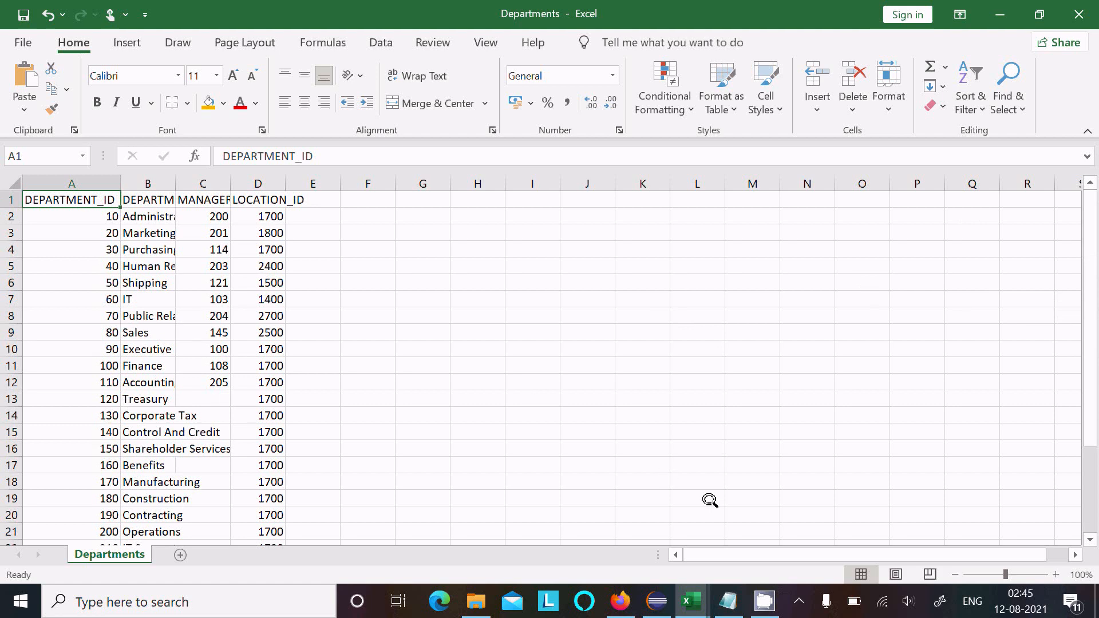
pyautogui.moveTo(654, 601)
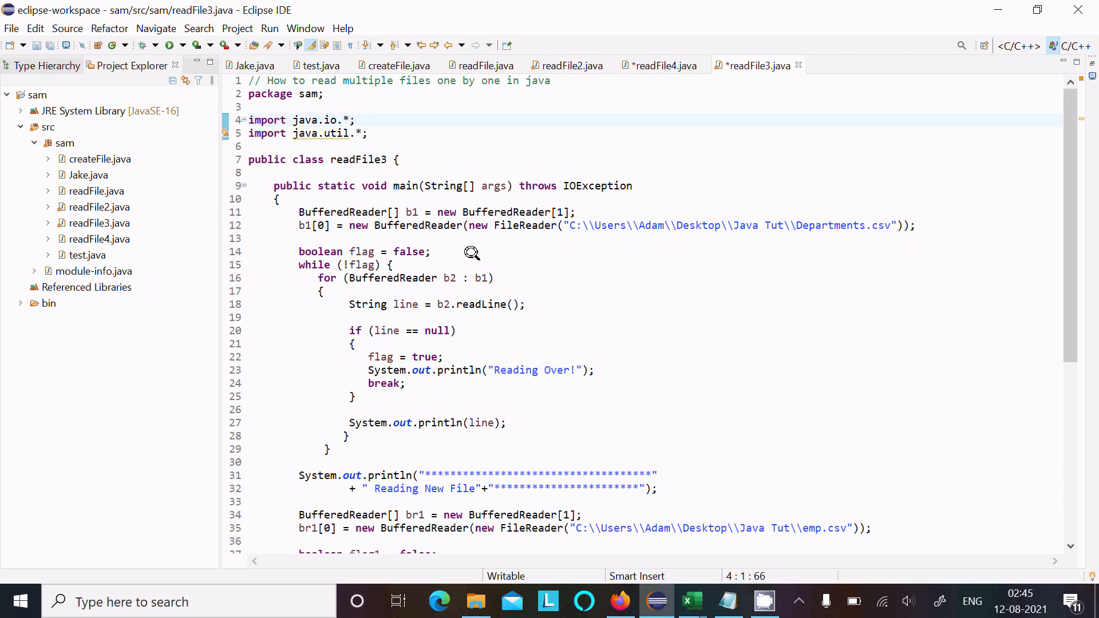
pyautogui.moveTo(793, 215)
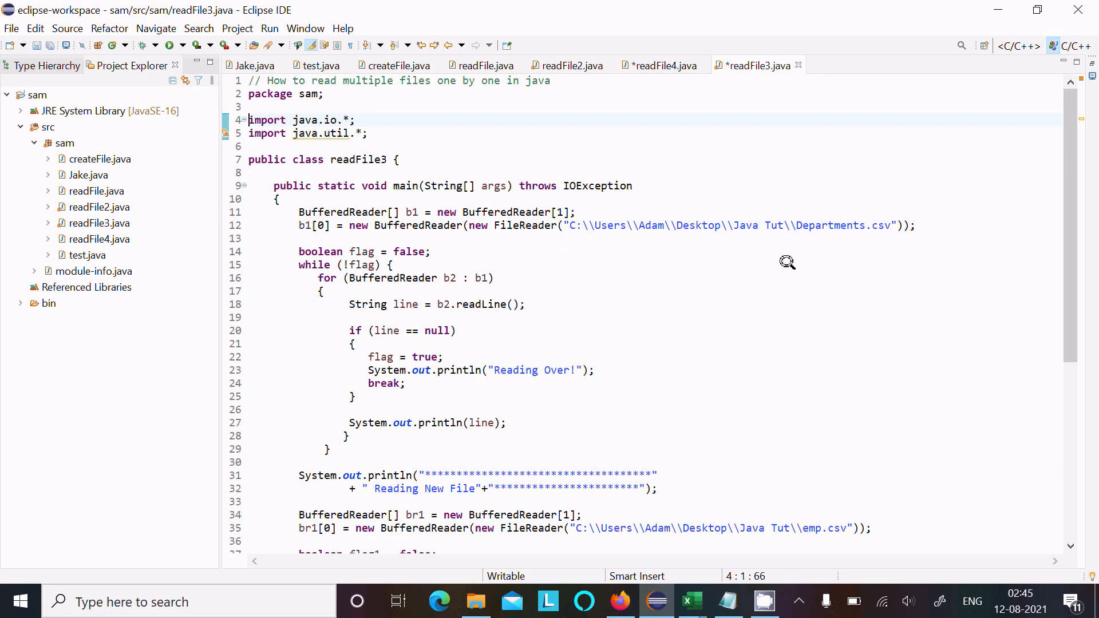
pyautogui.moveTo(444, 267)
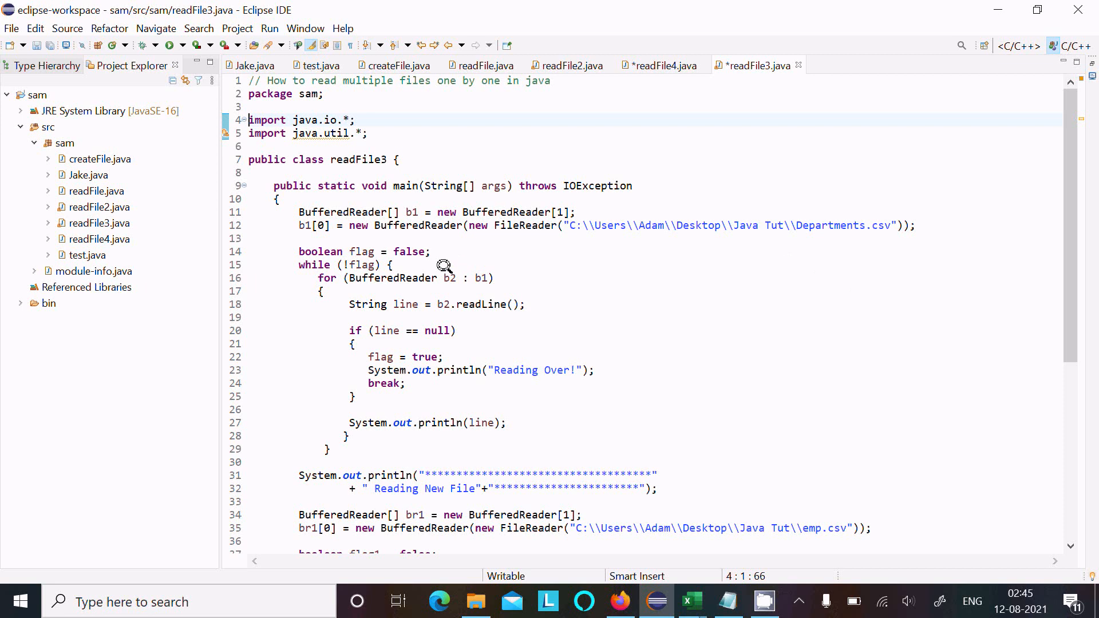
pyautogui.moveTo(426, 324)
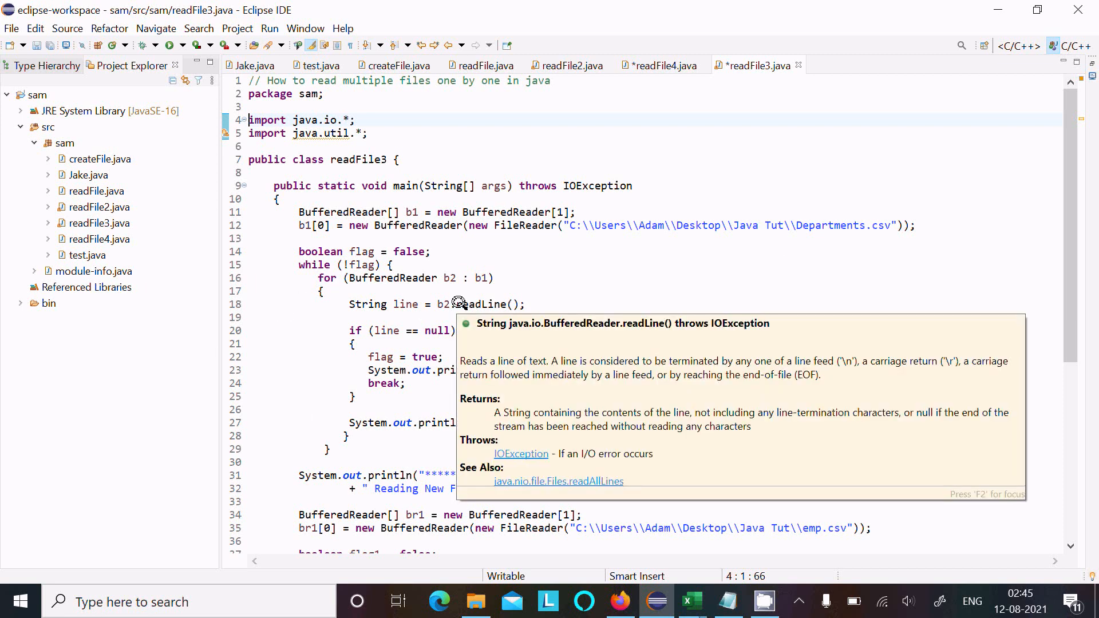
pyautogui.moveTo(466, 310)
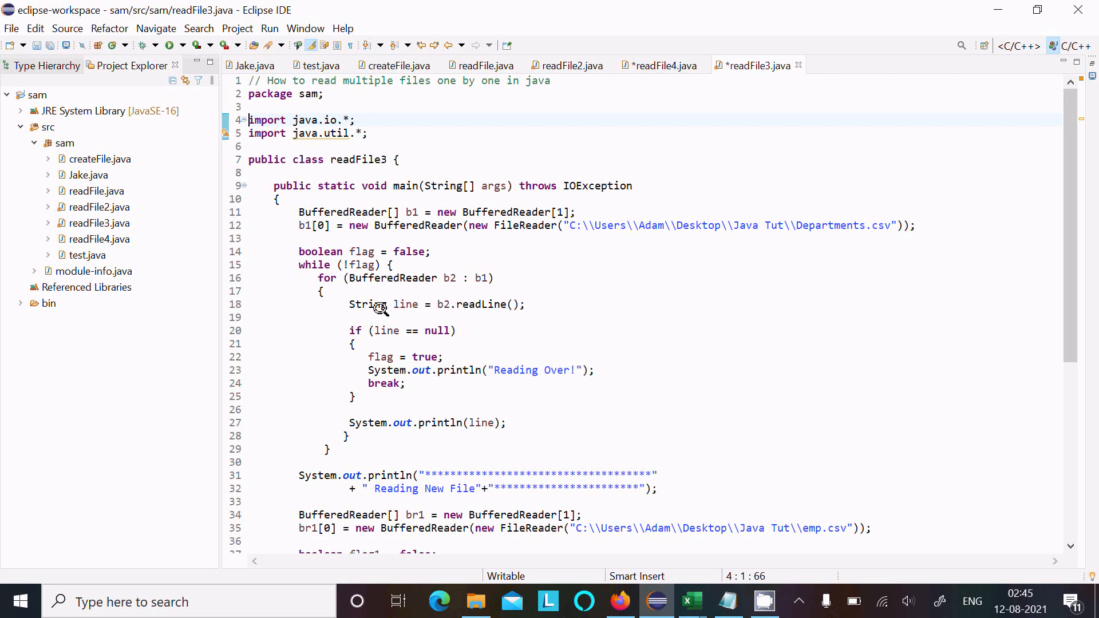
pyautogui.moveTo(405, 317)
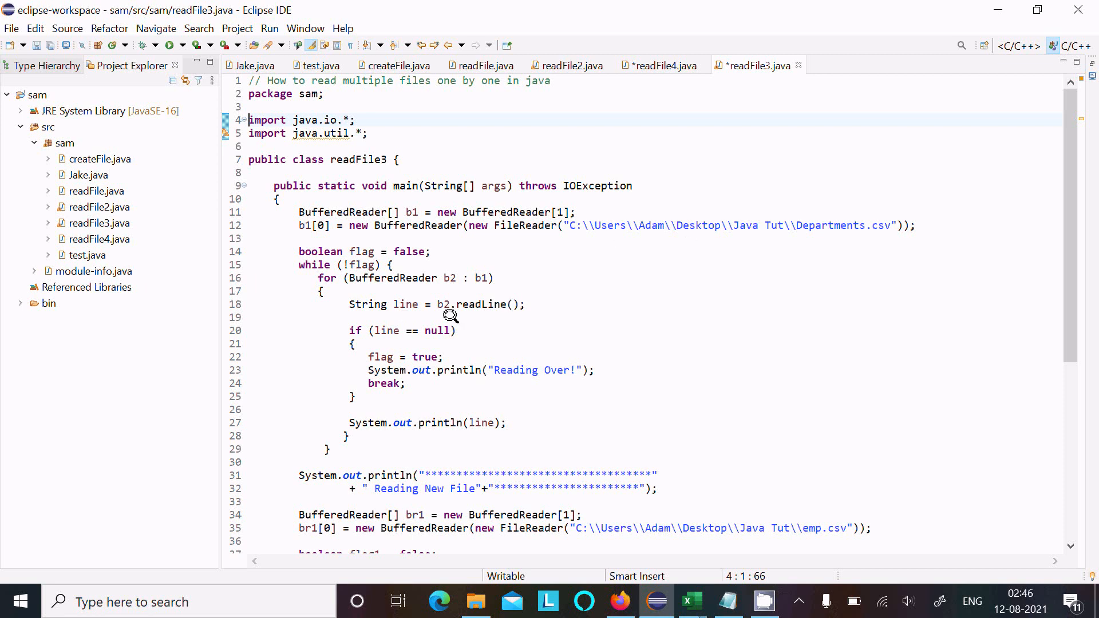
pyautogui.moveTo(384, 335)
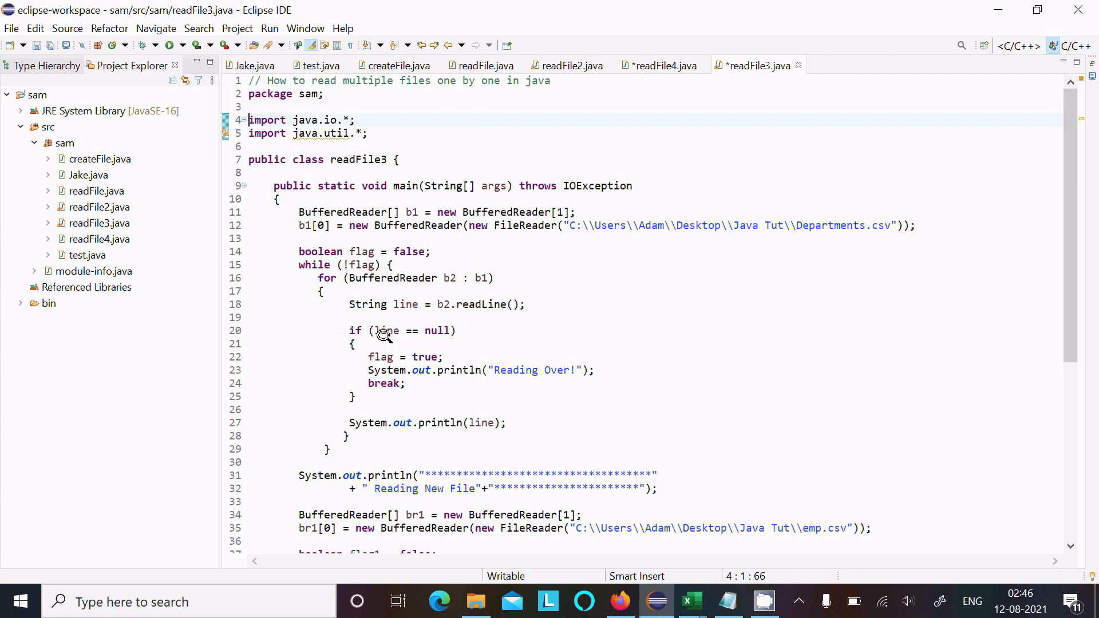
pyautogui.moveTo(439, 329)
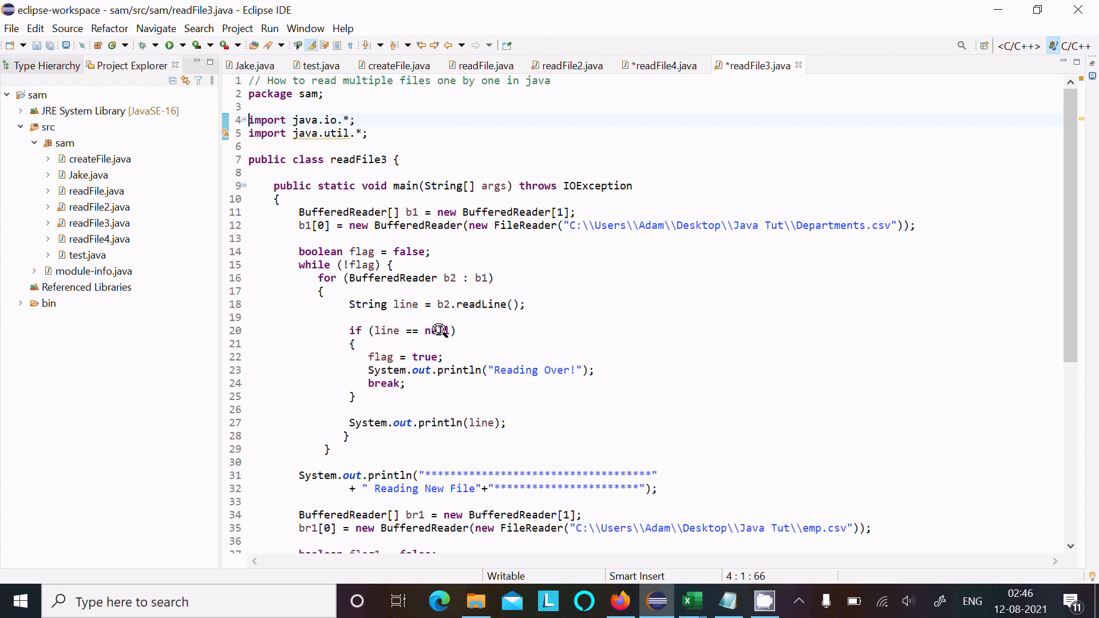
pyautogui.moveTo(386, 367)
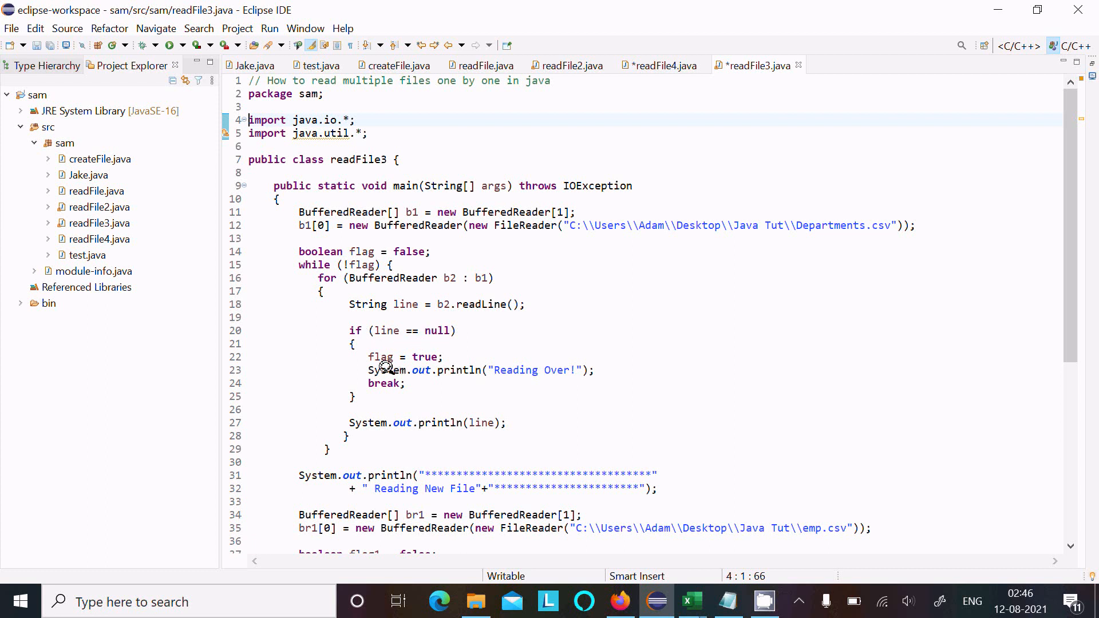
pyautogui.moveTo(388, 363)
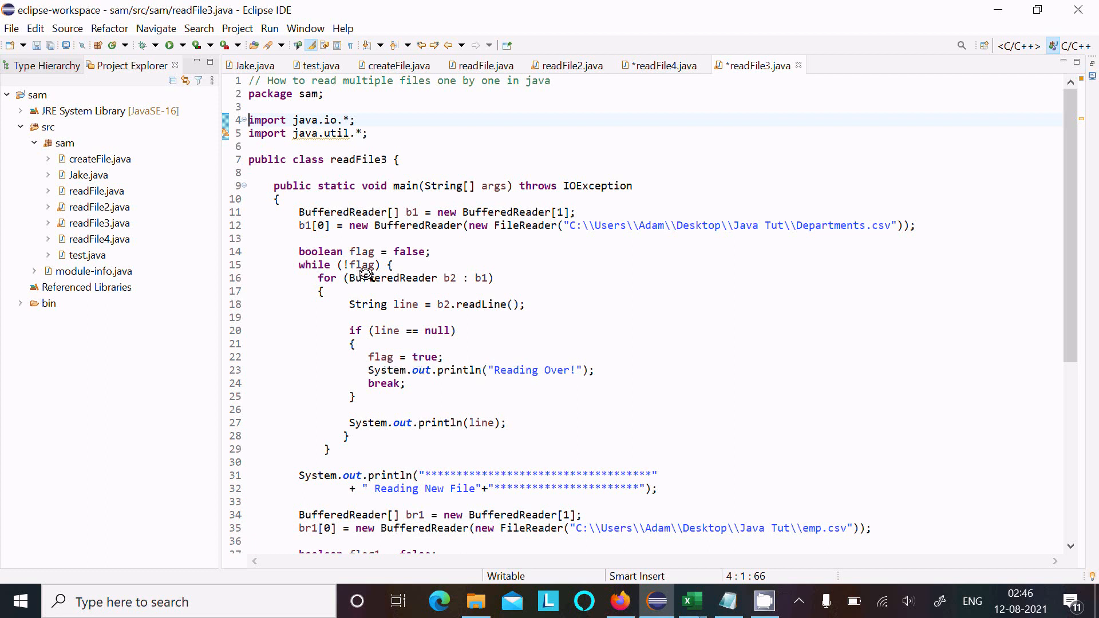
pyautogui.moveTo(279, 267)
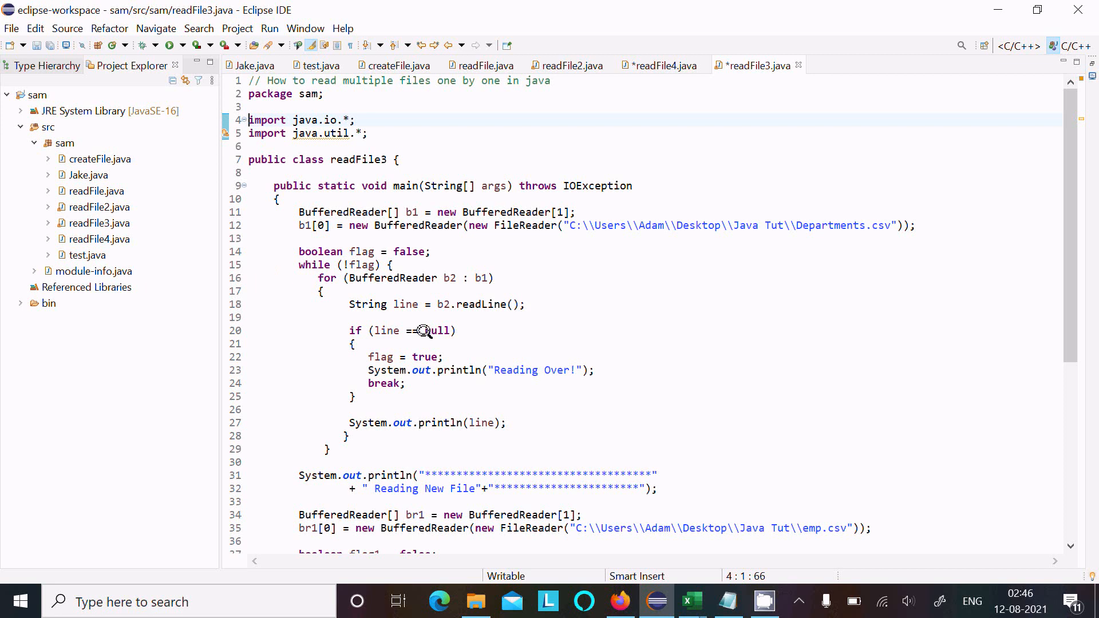
pyautogui.moveTo(495, 287)
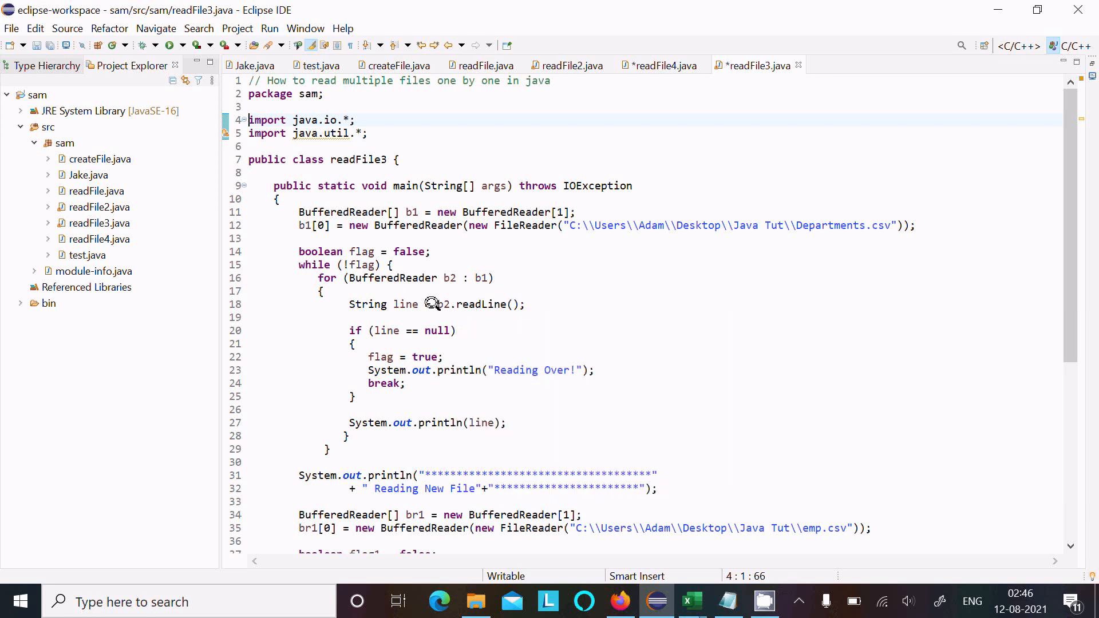
pyautogui.moveTo(446, 330)
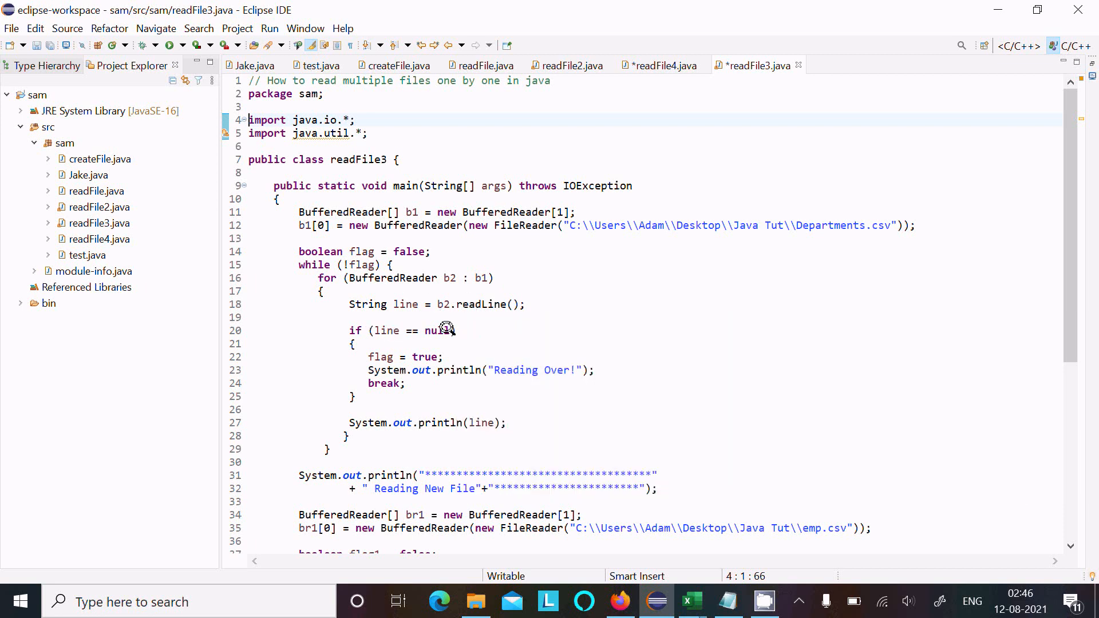
pyautogui.moveTo(370, 403)
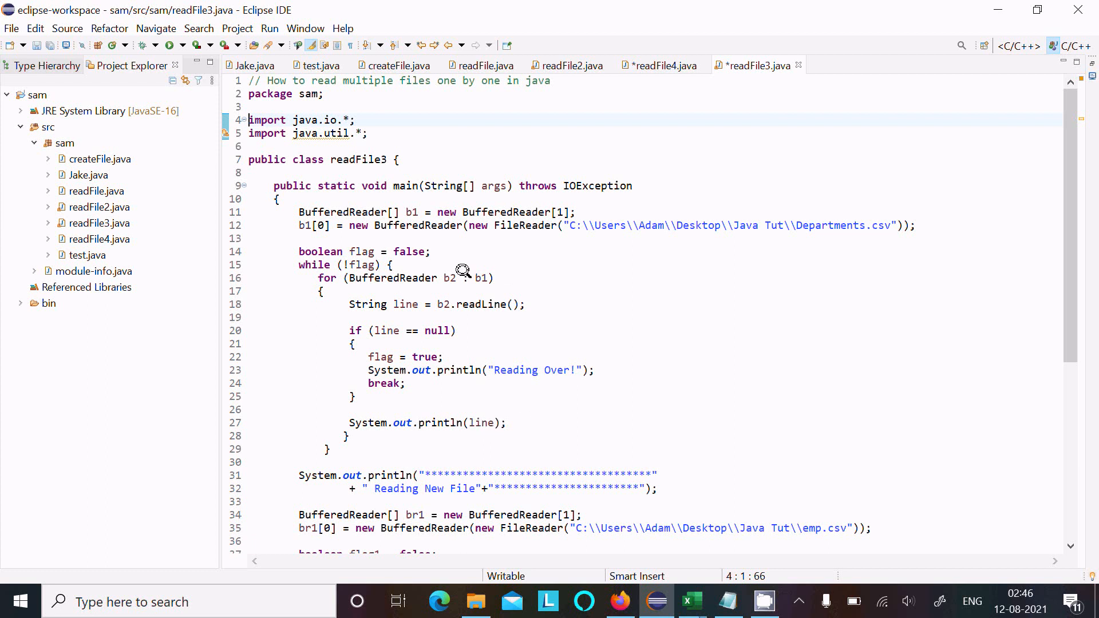
pyautogui.moveTo(491, 273)
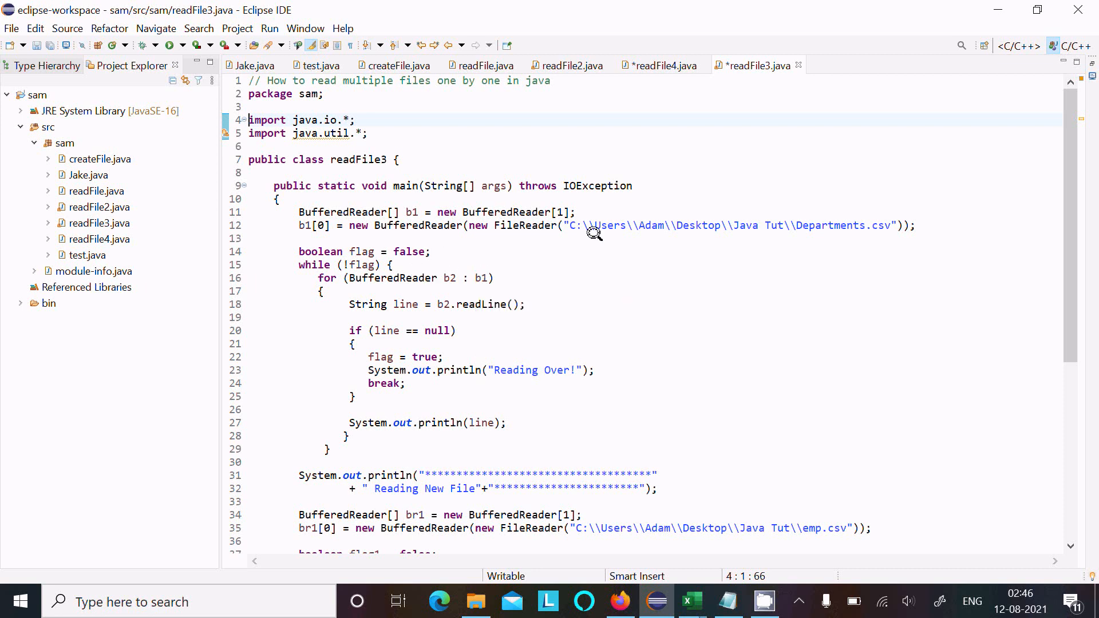
pyautogui.moveTo(439, 266)
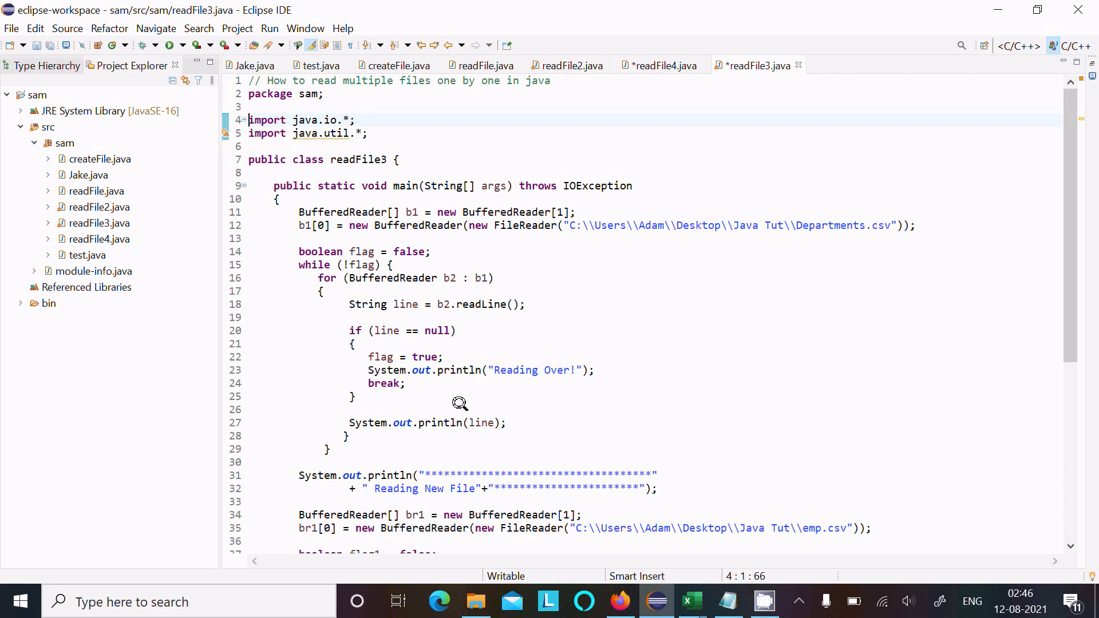
pyautogui.moveTo(482, 422)
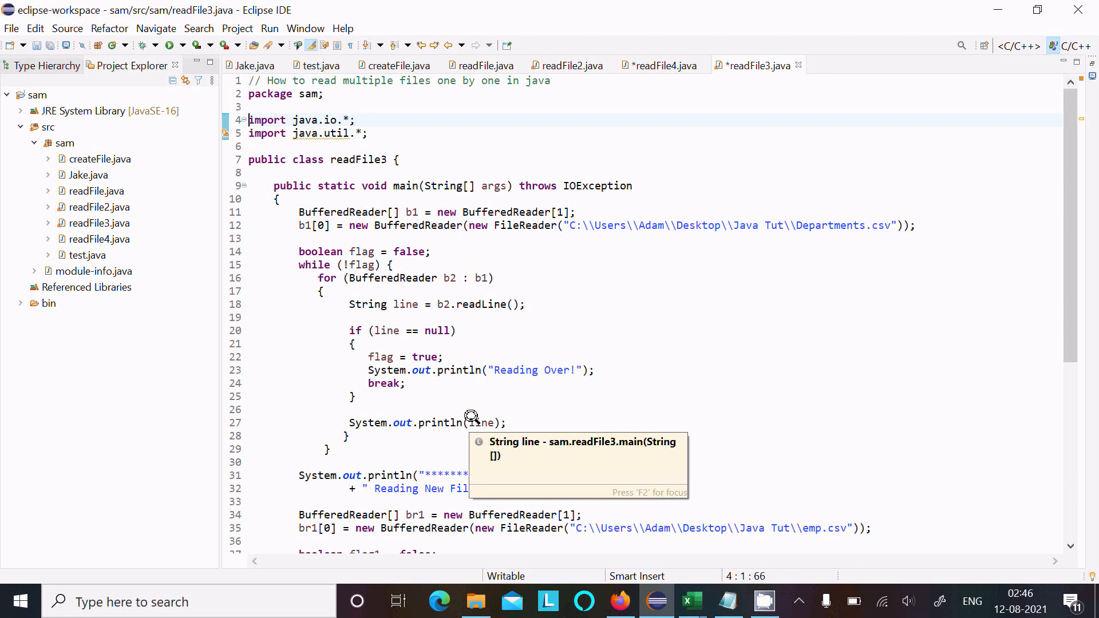
pyautogui.moveTo(498, 357)
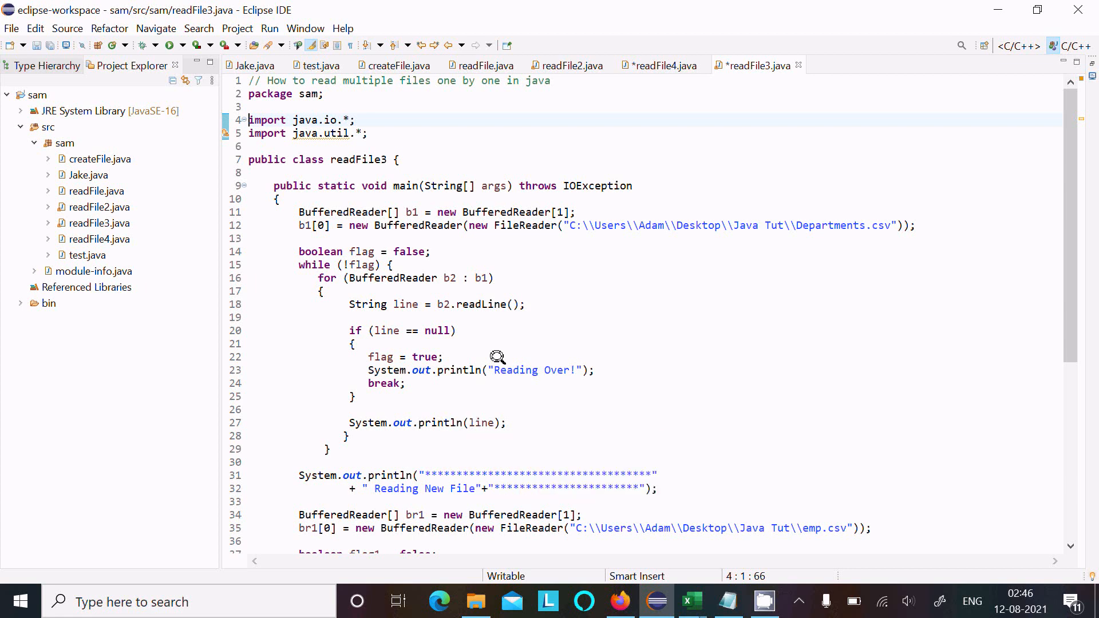
pyautogui.moveTo(425, 320)
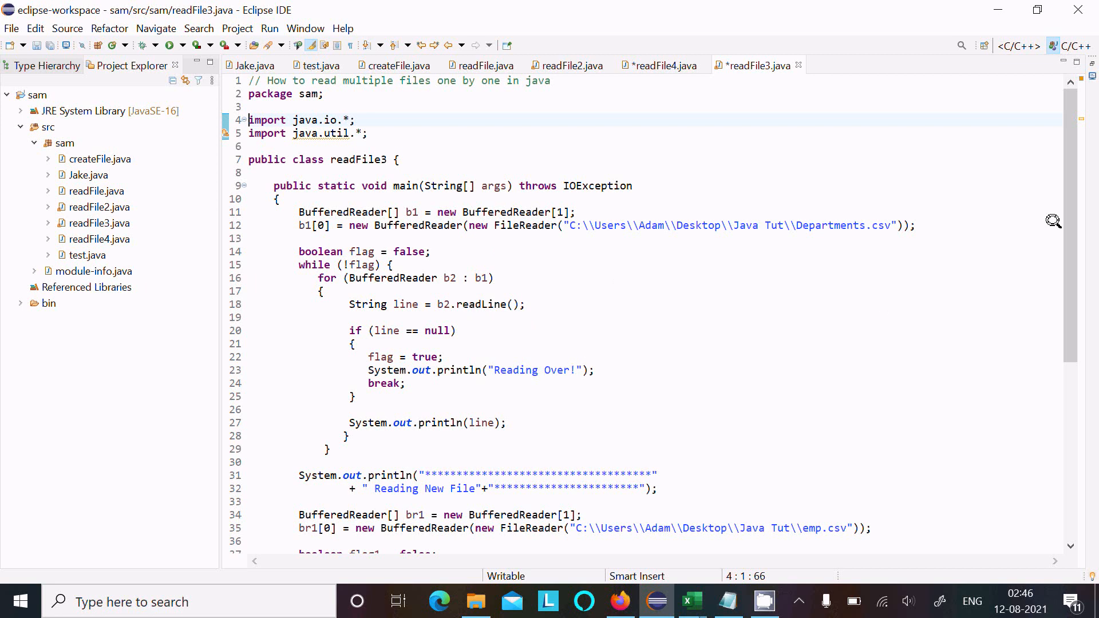
pyautogui.scroll(-3)
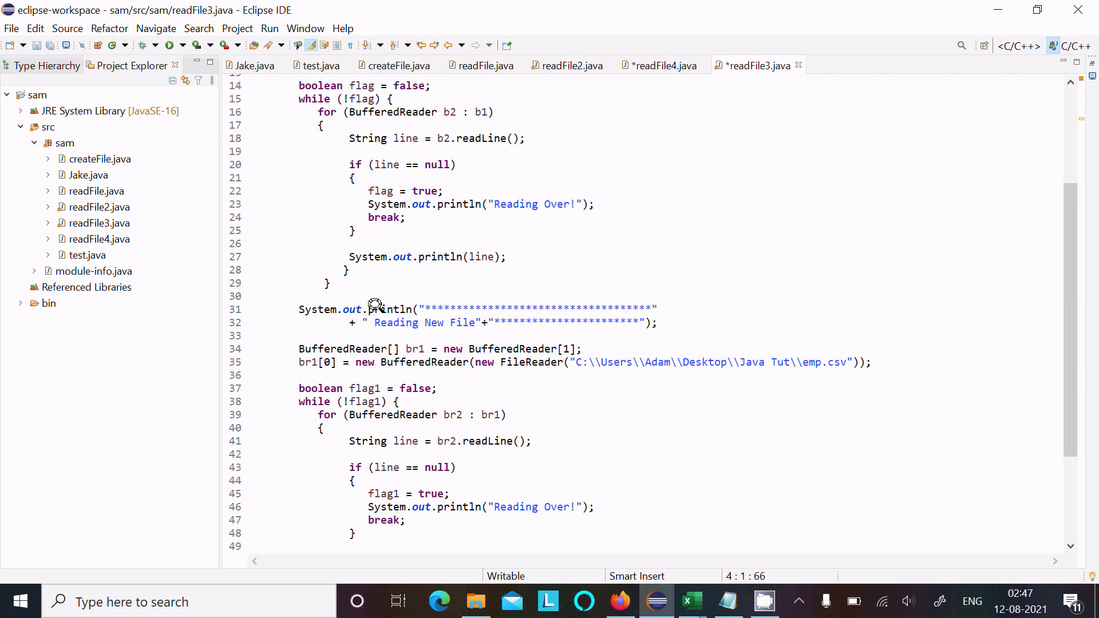
pyautogui.moveTo(413, 342)
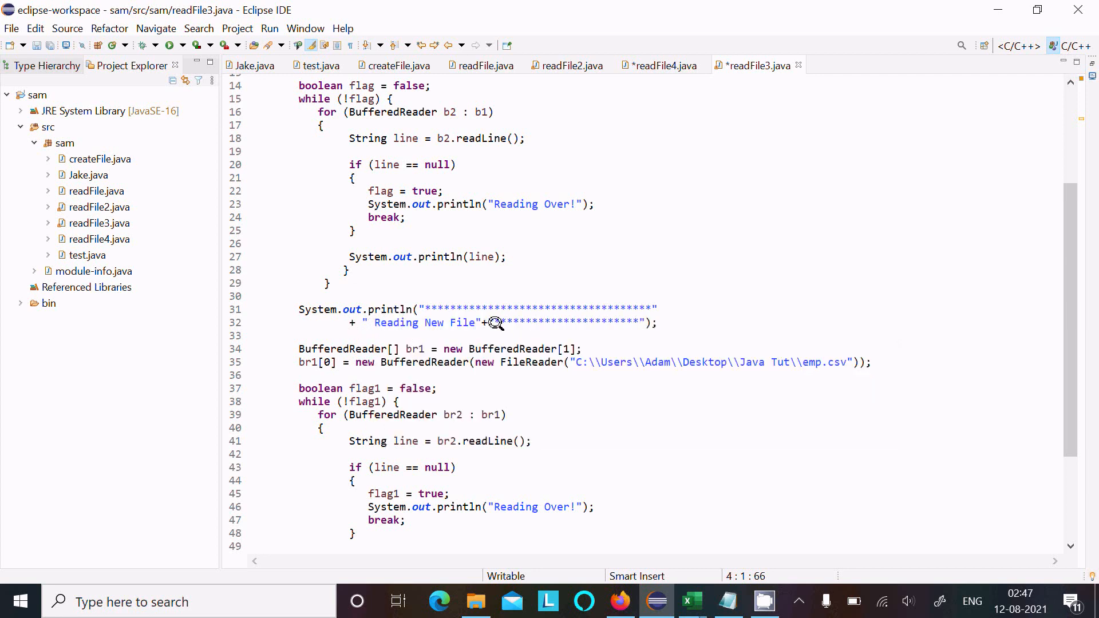
pyautogui.moveTo(439, 205)
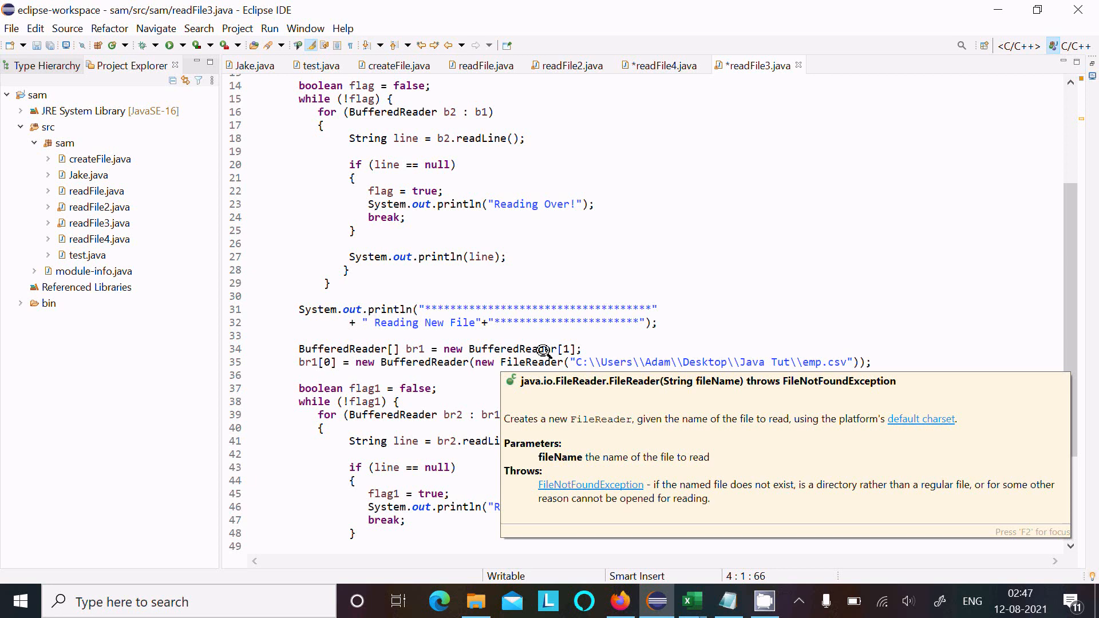
pyautogui.moveTo(475, 458)
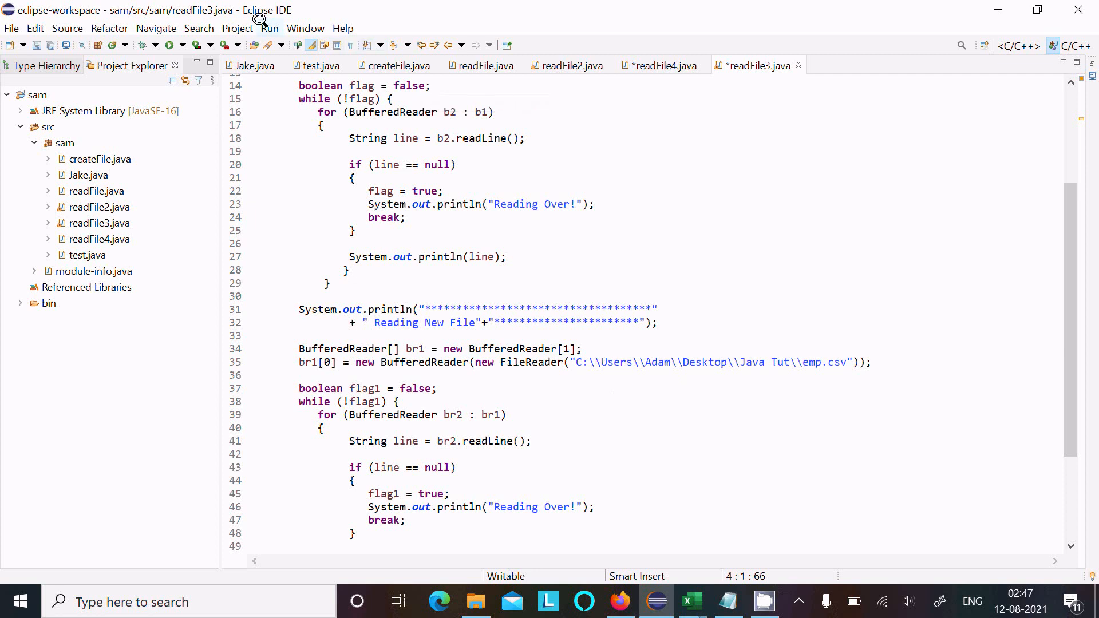
# - Run readFile3, confirming the Save and Launch dialog so both edited files are saved first
pyautogui.click(140, 45)
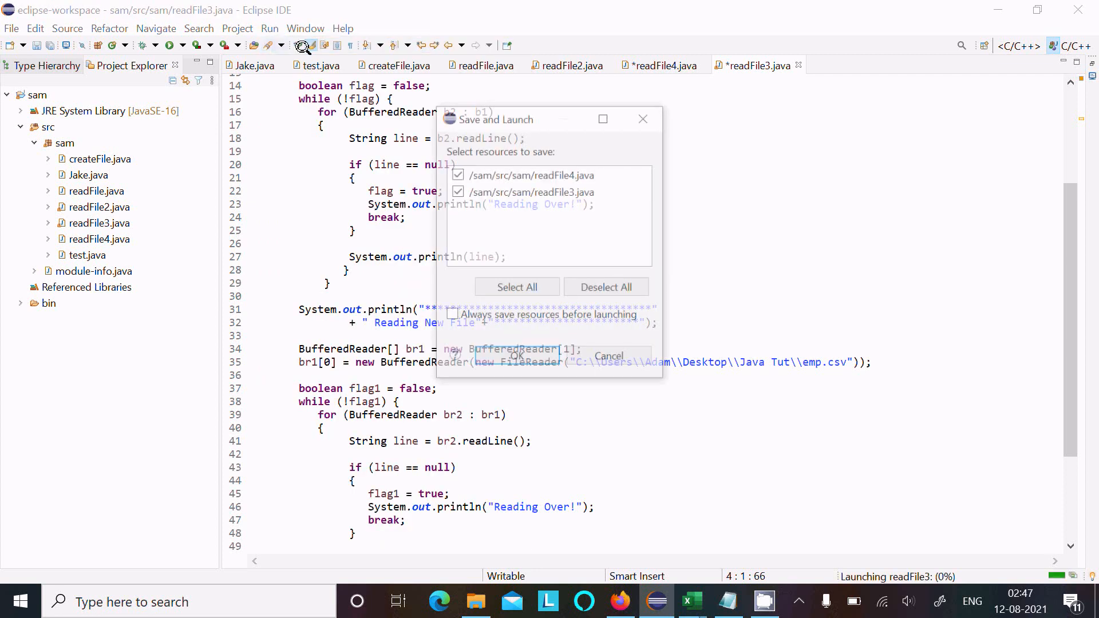
pyautogui.click(515, 355)
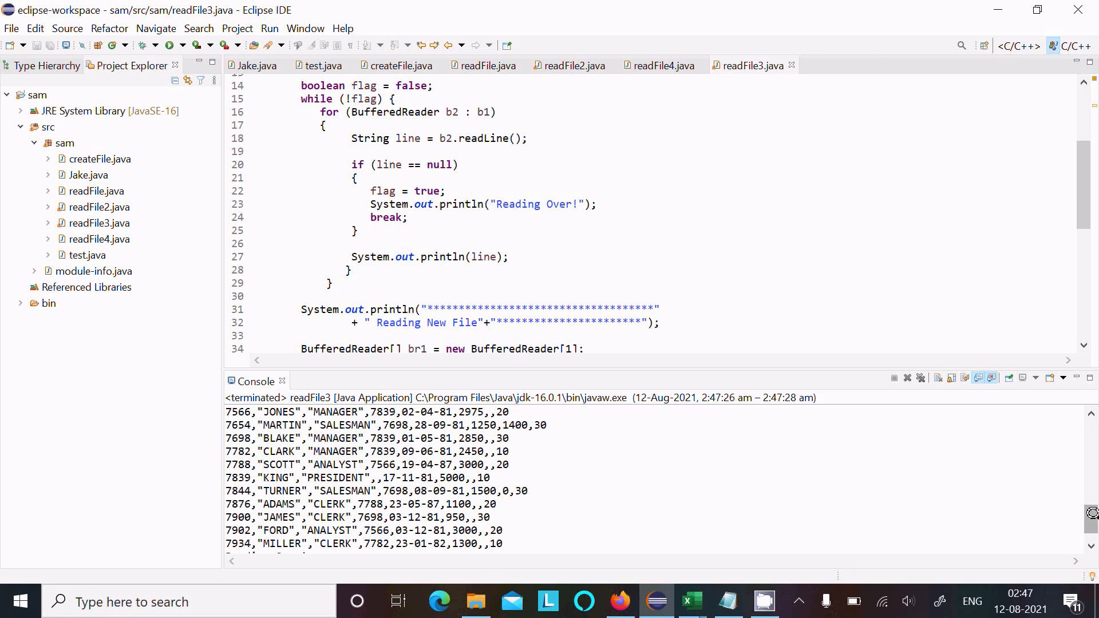
# - Scroll the console output to the department records and bring up the Departments spreadsheet in Excel
pyautogui.scroll(-3)
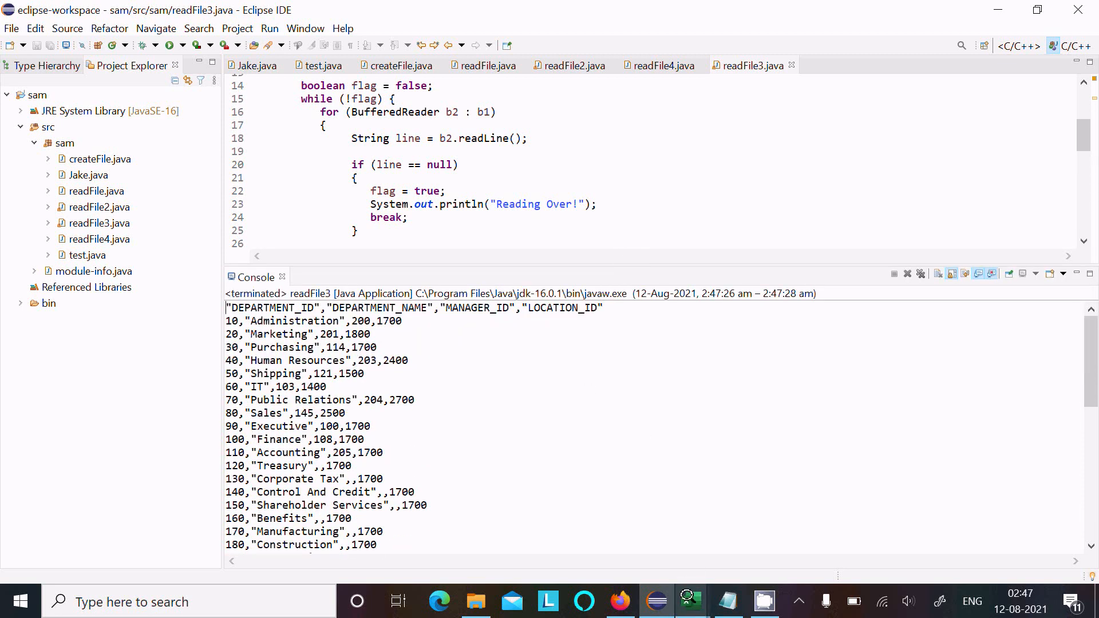
pyautogui.click(688, 600)
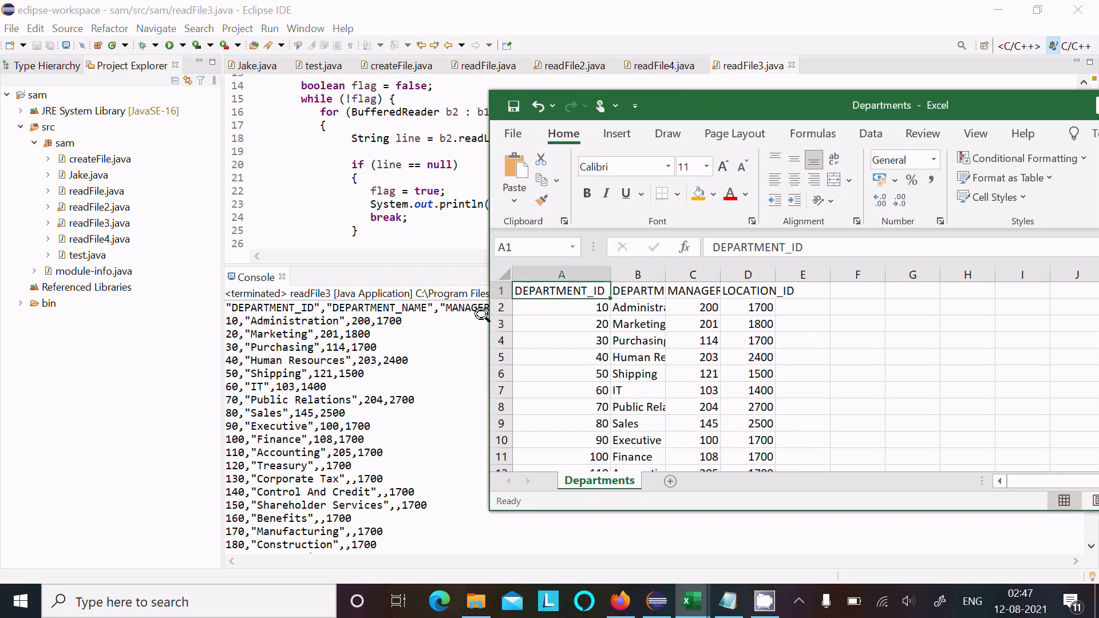
pyautogui.moveTo(529, 342)
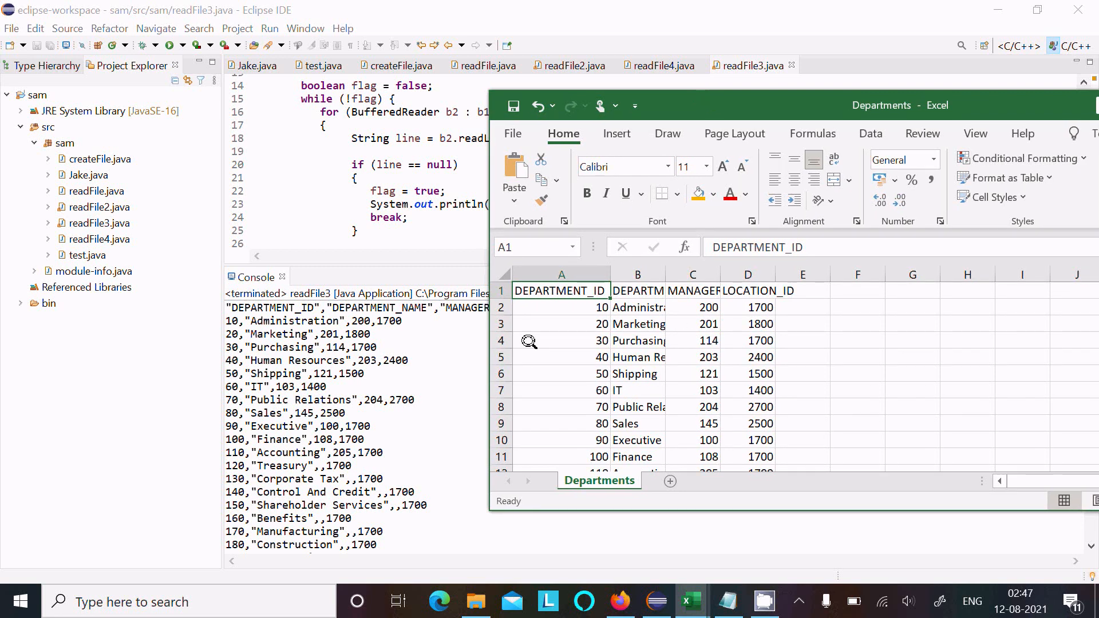
pyautogui.moveTo(765, 316)
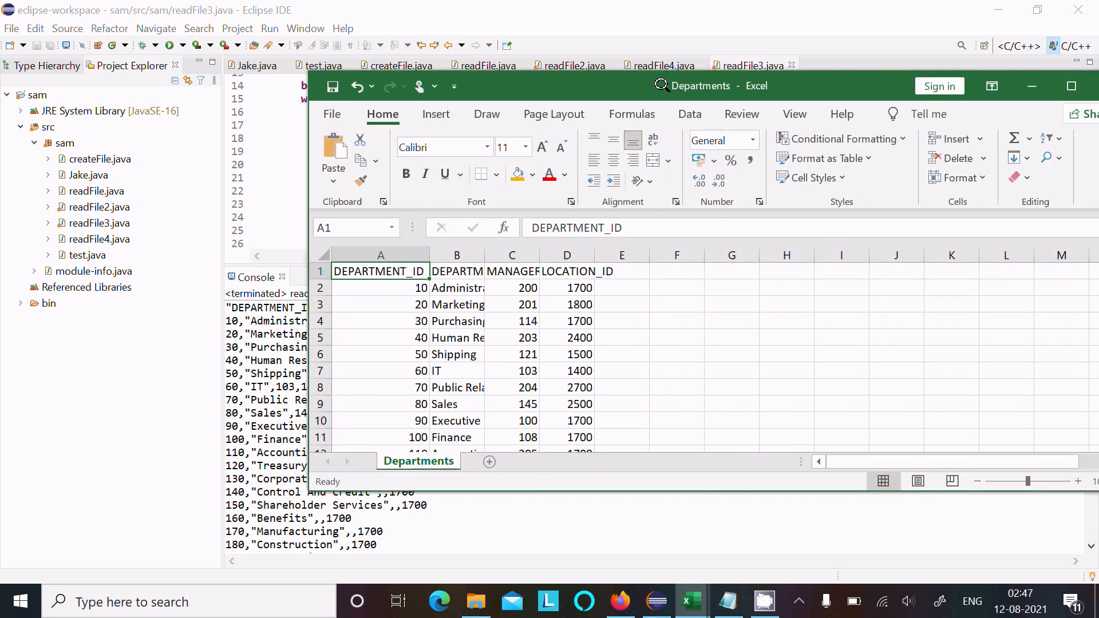
# - Minimize Excel after comparing the Departments sheet, returning to the Eclipse console output
pyautogui.click(511, 305)
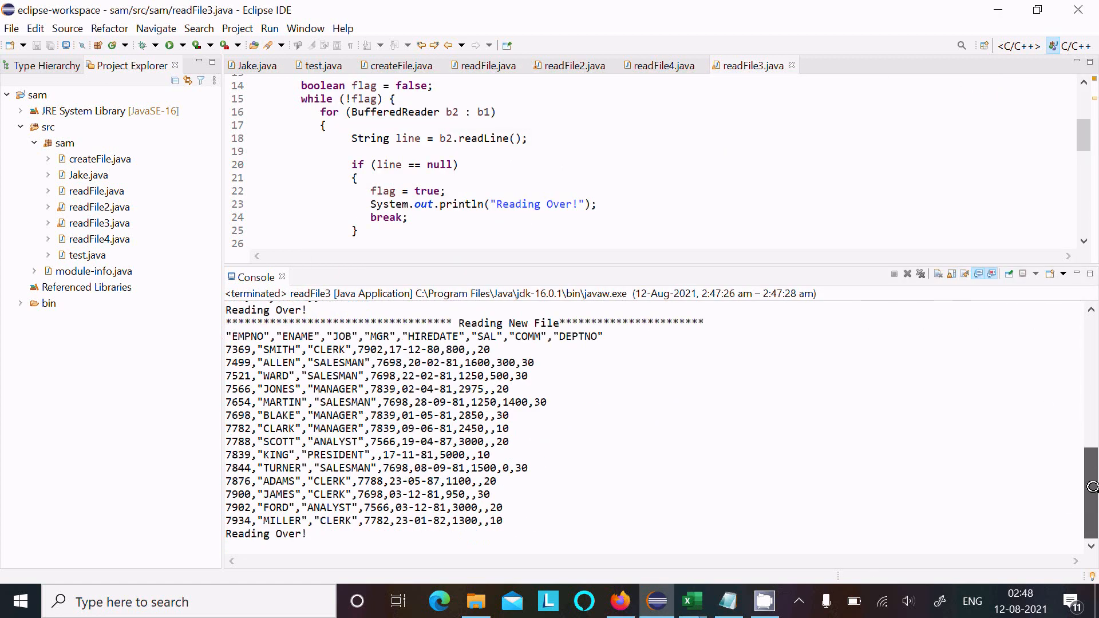
# - Scroll the readFile3 editor to the emp.csv reading loop and maximize it, hiding the console
pyautogui.scroll(-3)
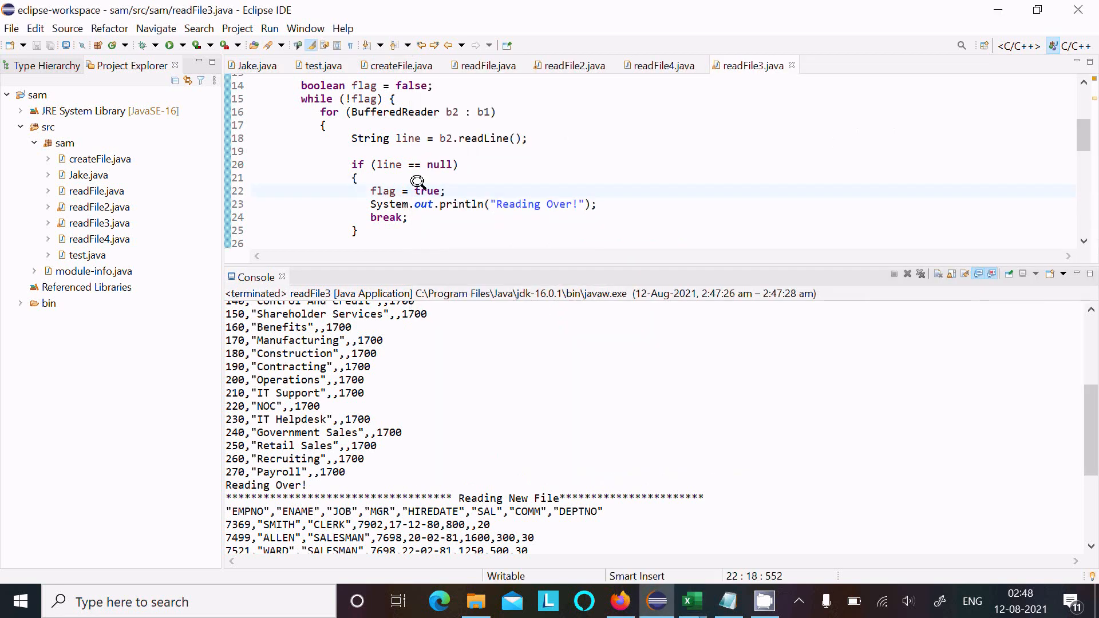
pyautogui.moveTo(519, 203)
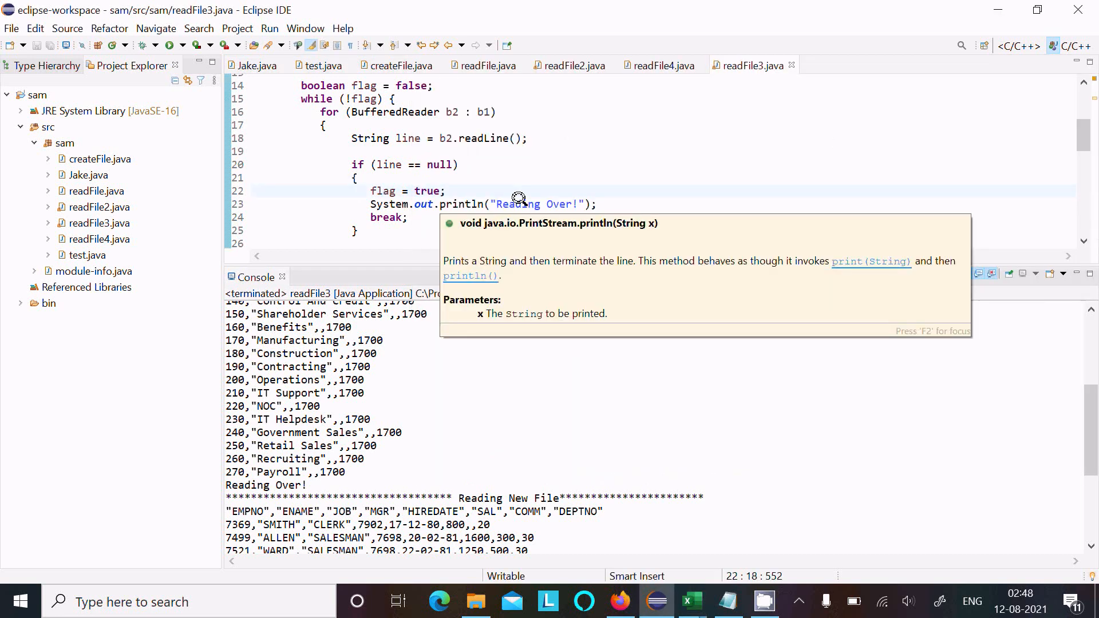
pyautogui.moveTo(480, 394)
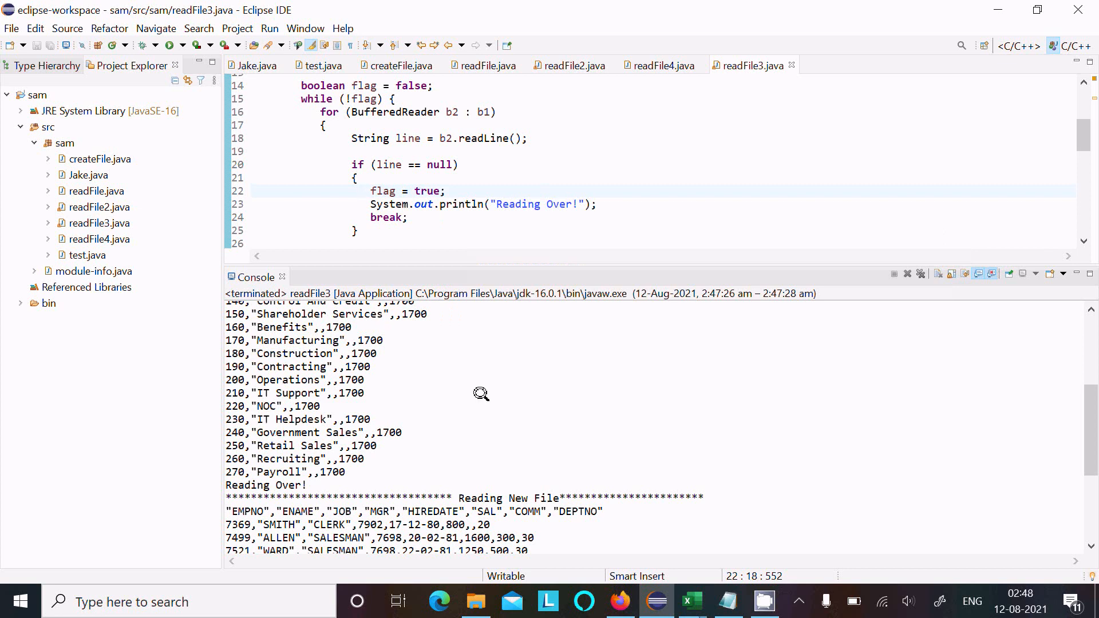
pyautogui.click(386, 218)
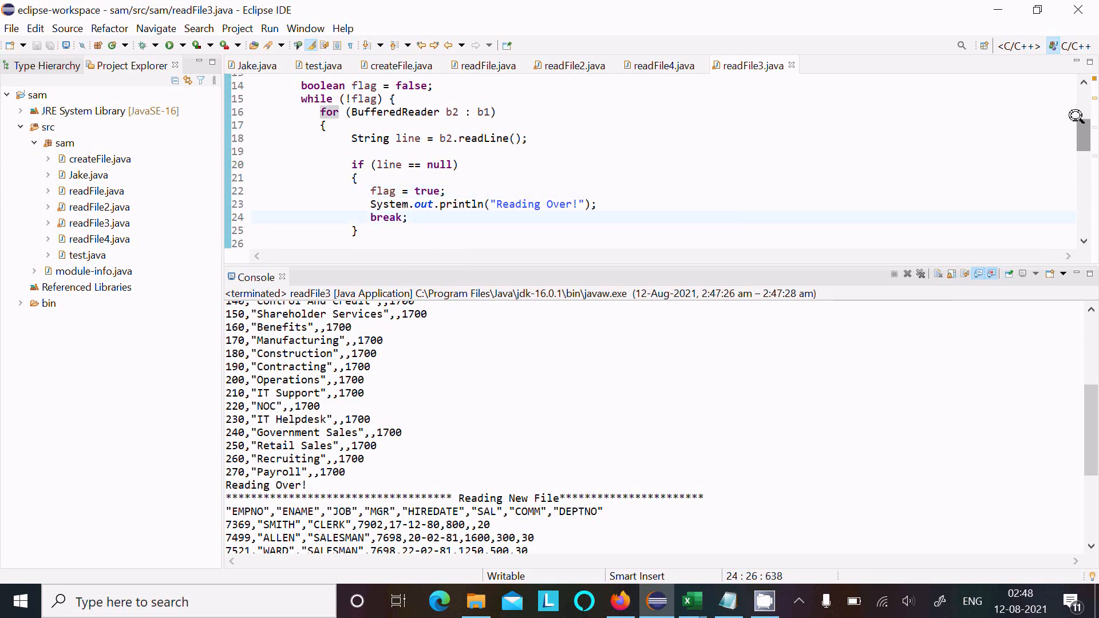
pyautogui.scroll(-3)
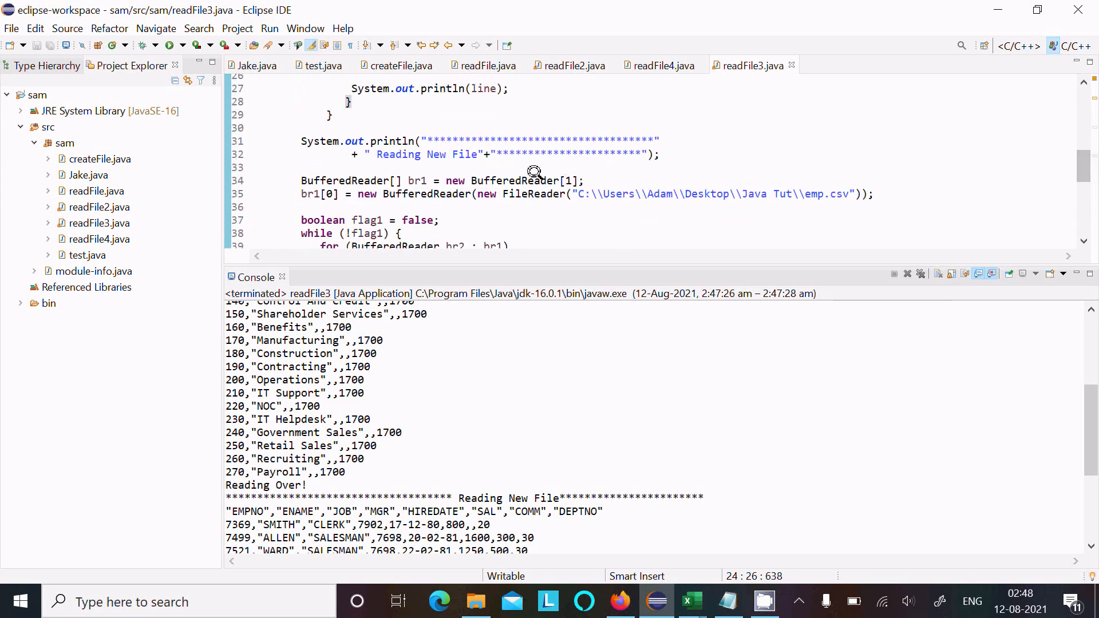
pyautogui.moveTo(496, 137)
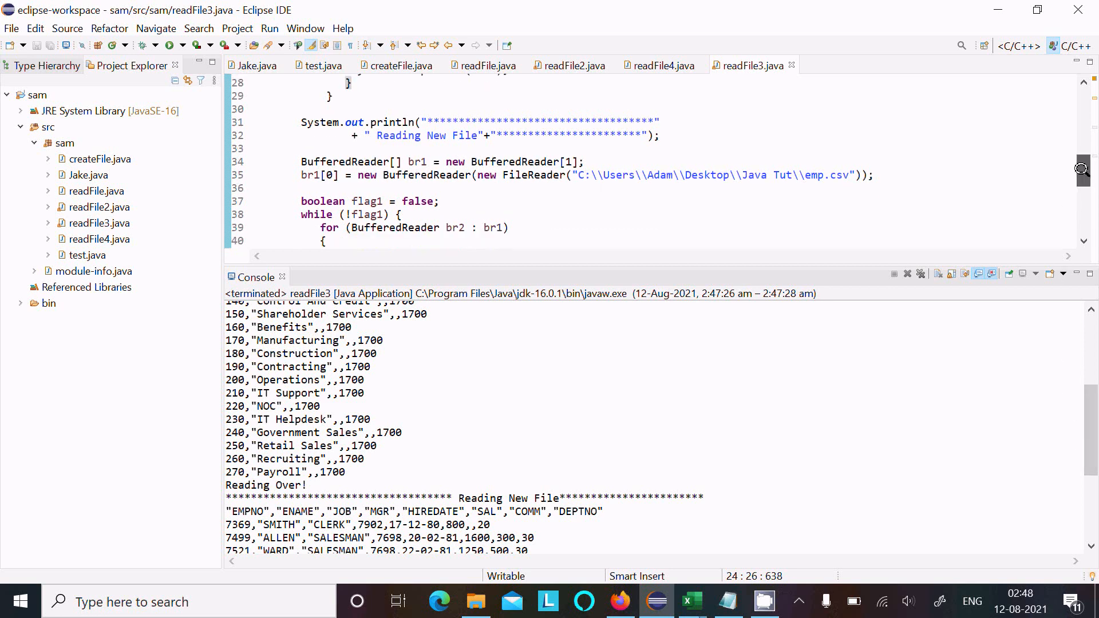
pyautogui.scroll(-3)
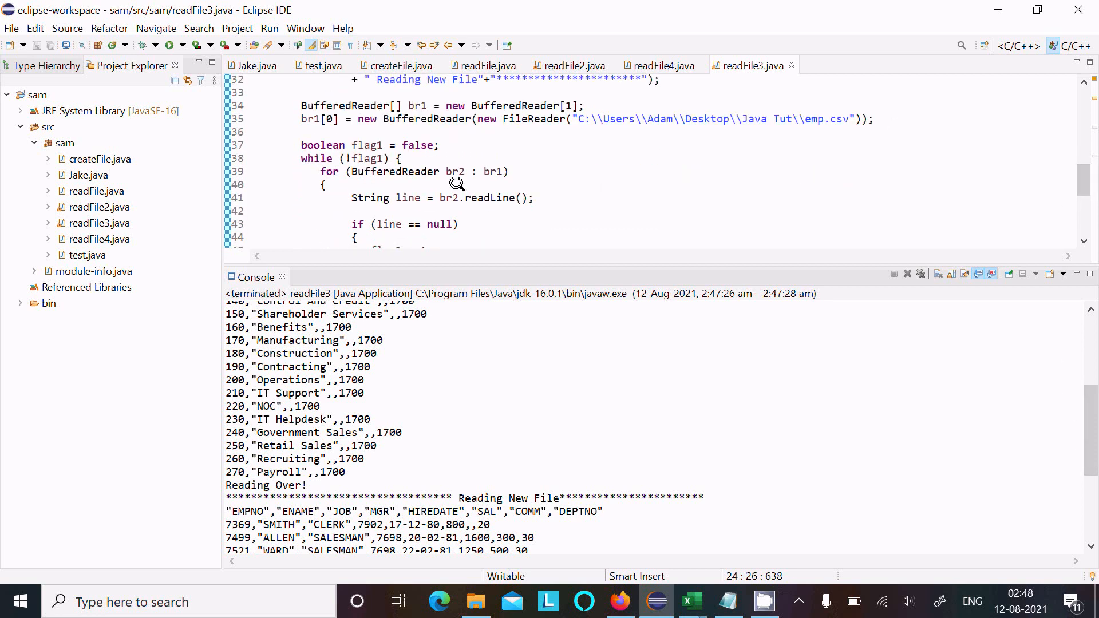
pyautogui.click(302, 145)
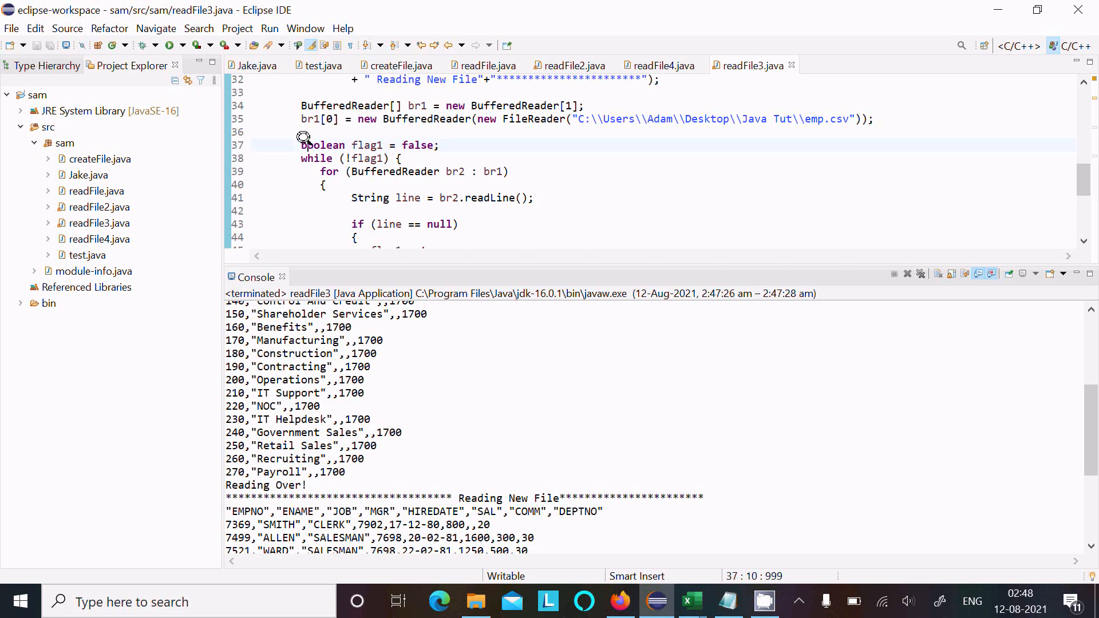
pyautogui.scroll(-3)
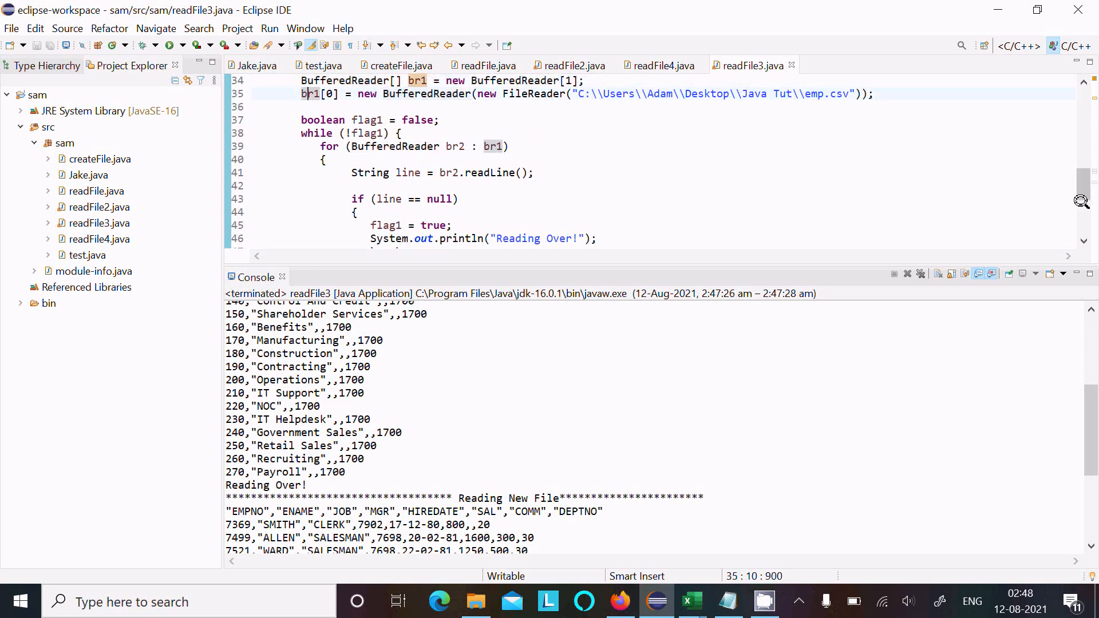
pyautogui.moveTo(1073, 272)
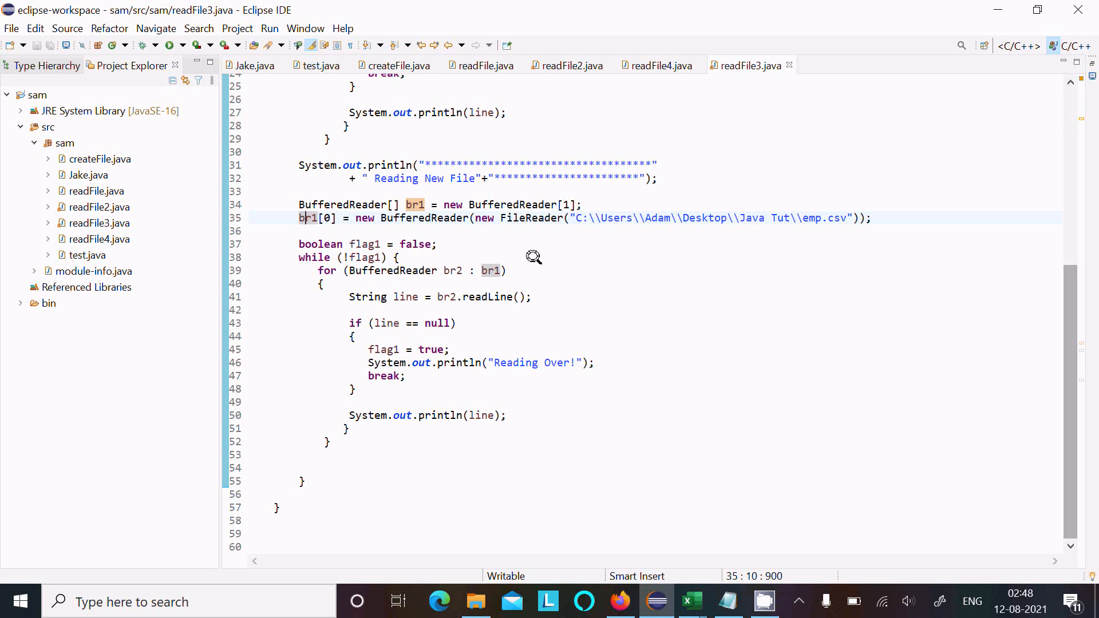
# - Copy the emp.csv reading block, paste it below, and renumber the copied array name to 3
pyautogui.moveTo(299, 203); pyautogui.dragTo(329, 442)
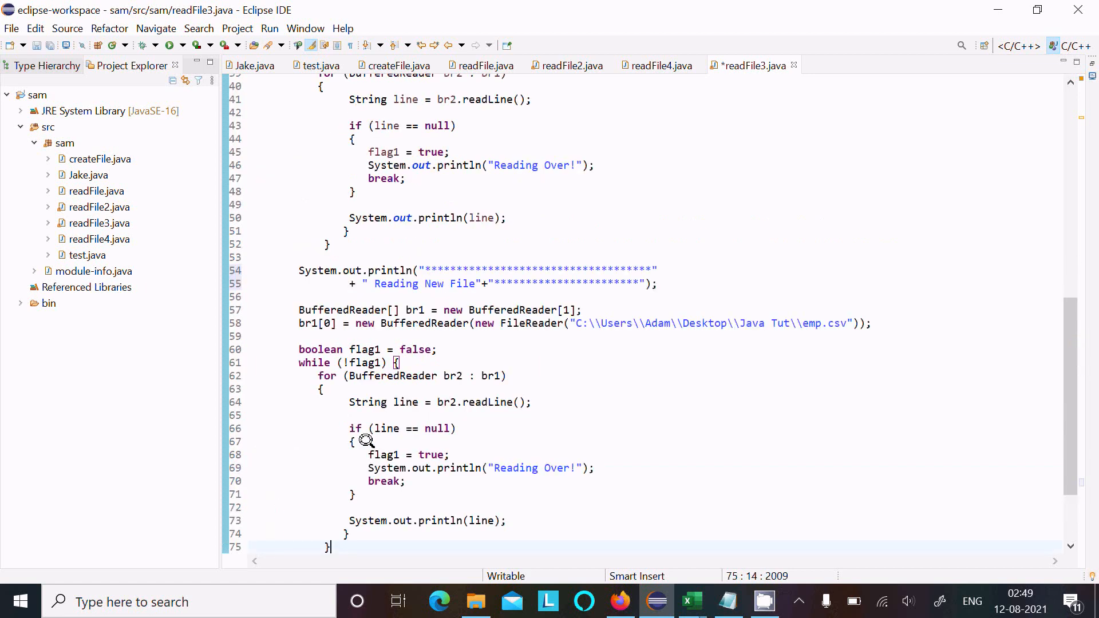
pyautogui.click(414, 310)
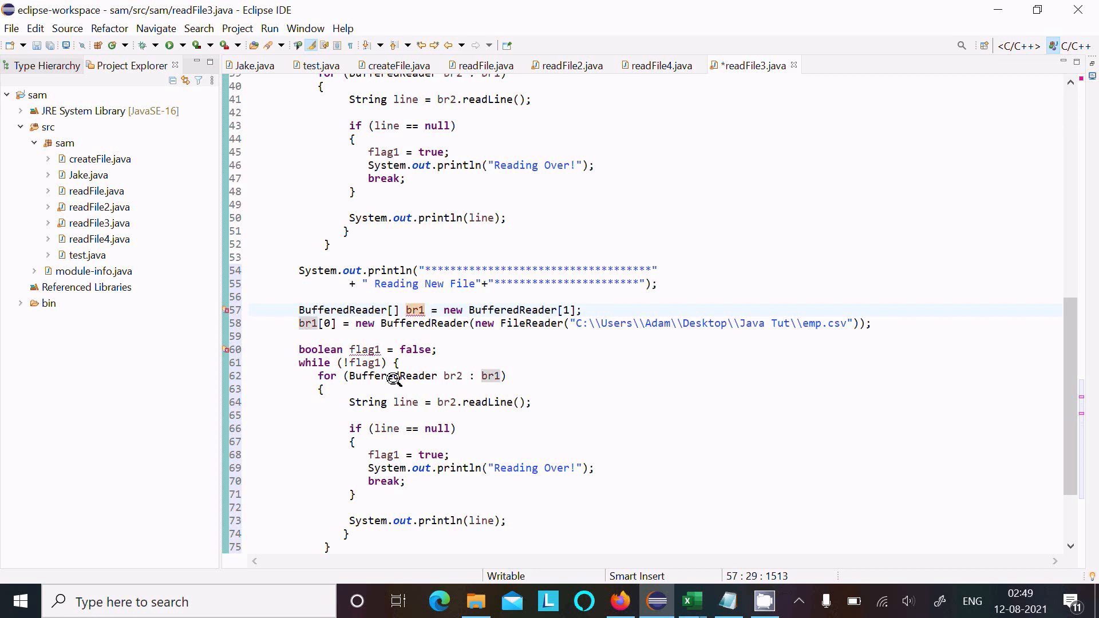
pyautogui.press('BackSpace')
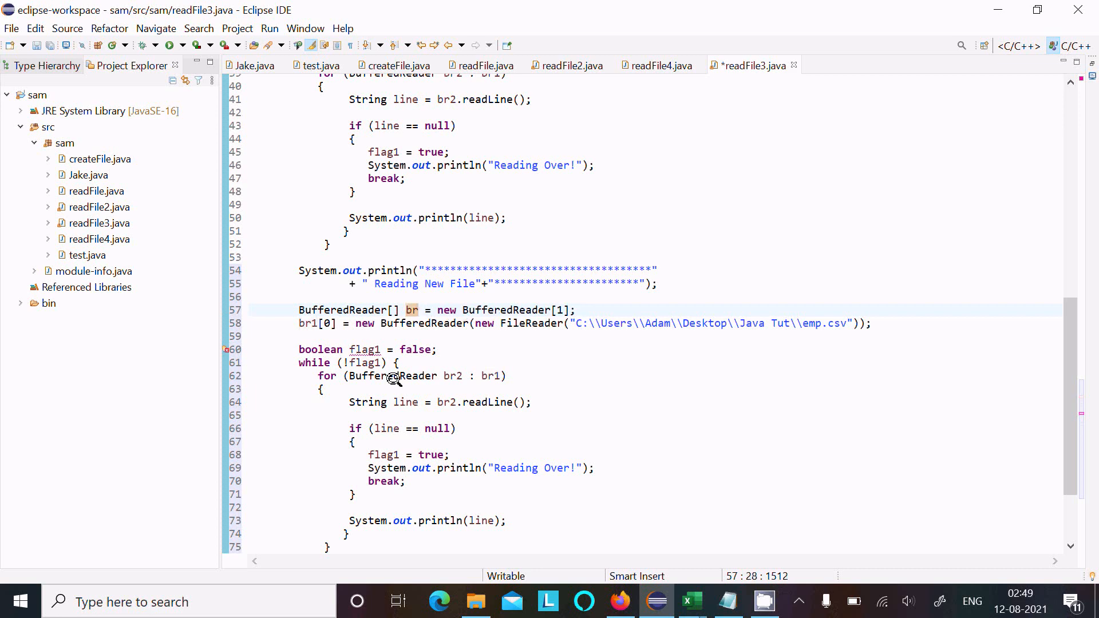
pyautogui.write('3')
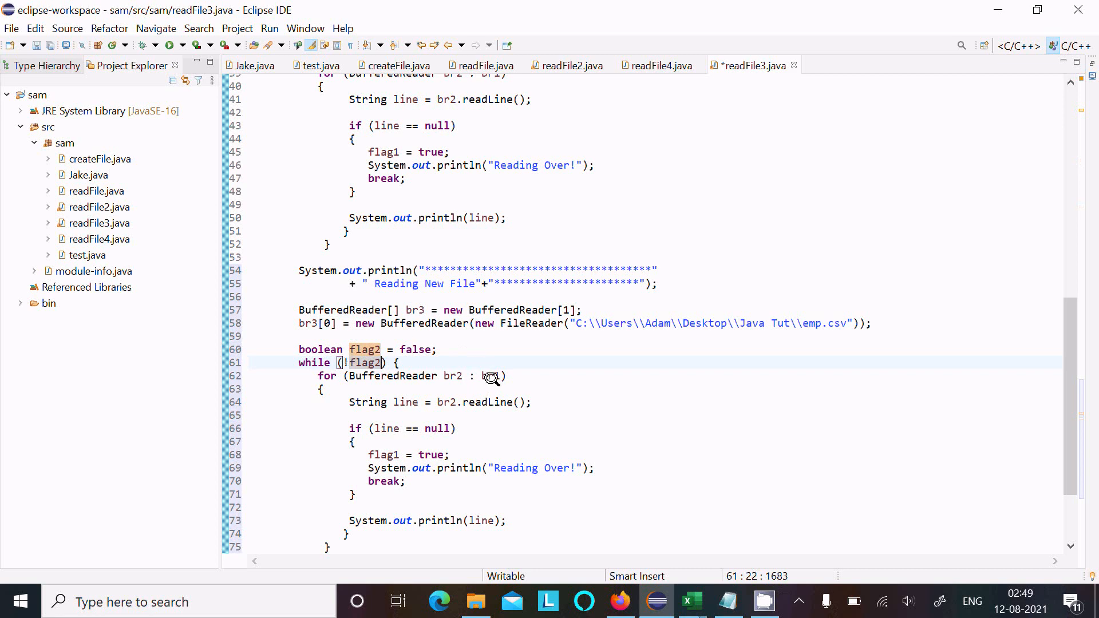
# - Rename the copied readers to br3 and br4, including the reader used in readLine
pyautogui.write('br3')
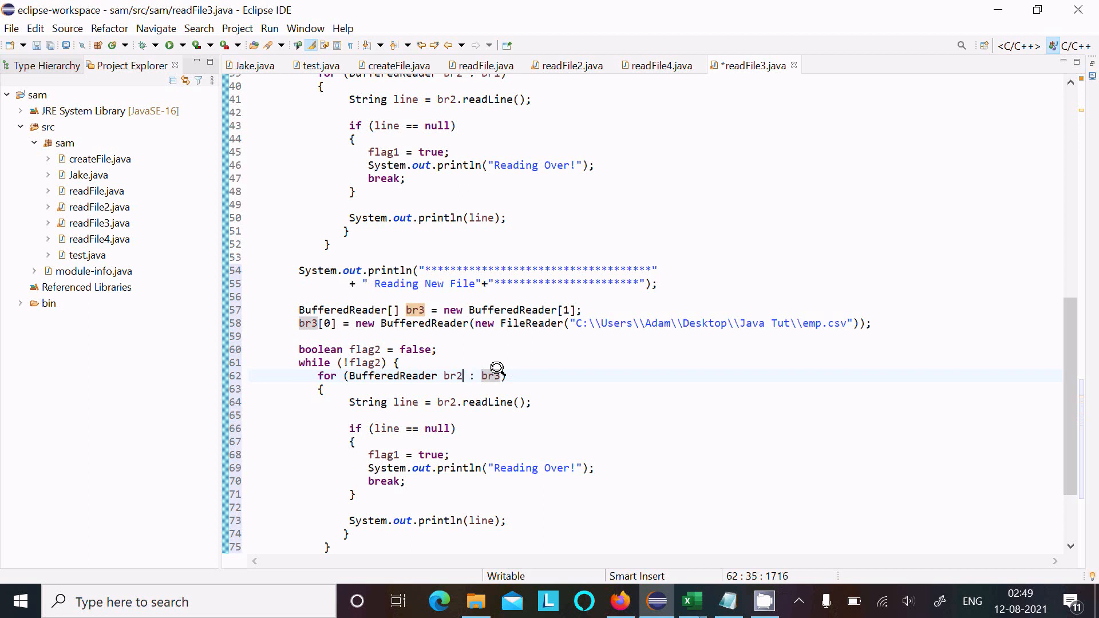
pyautogui.write('br4')
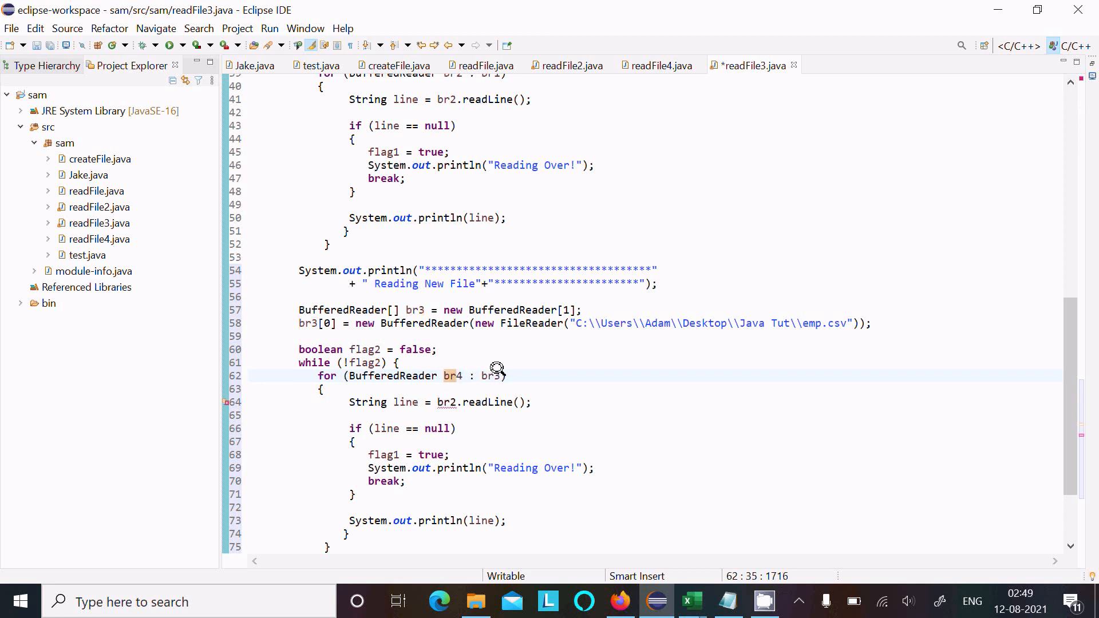
pyautogui.click(451, 402)
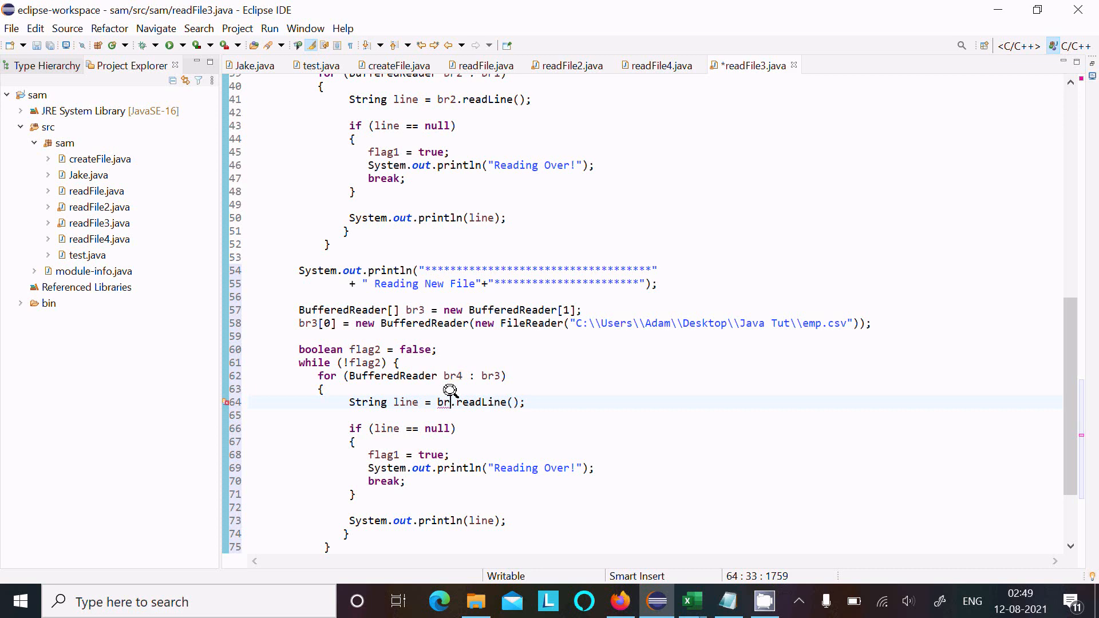
pyautogui.write('4')
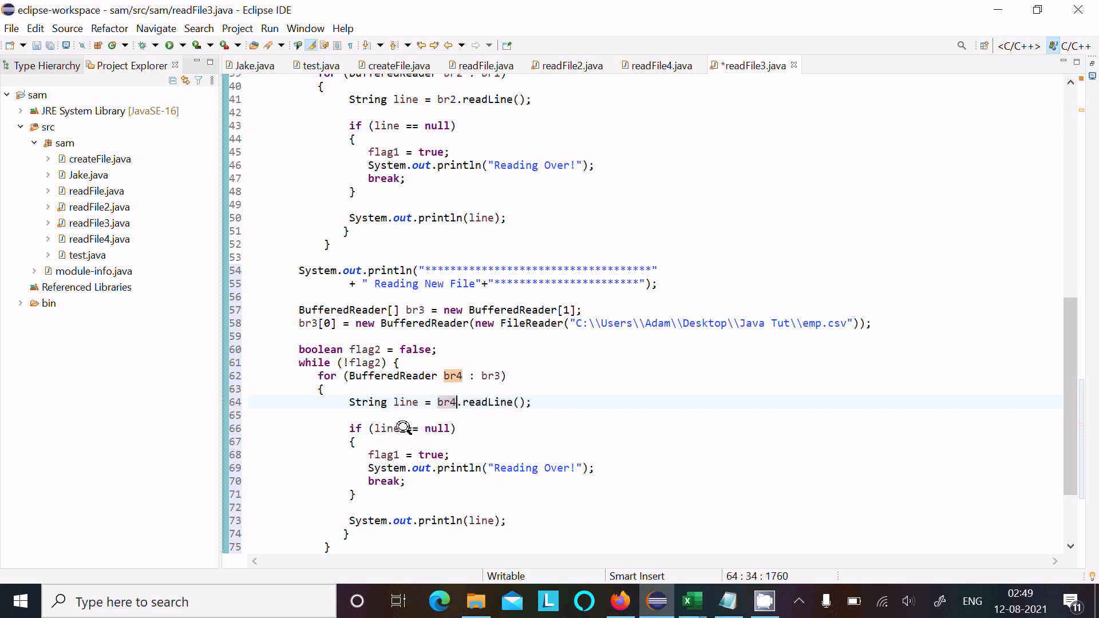
pyautogui.moveTo(398, 409)
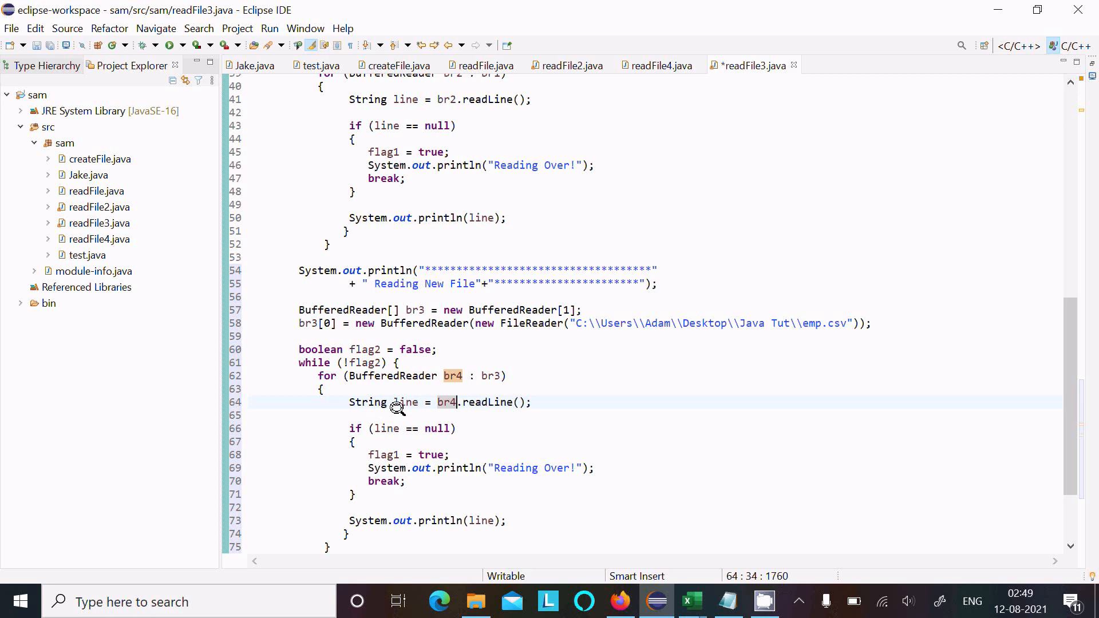
pyautogui.moveTo(563, 410)
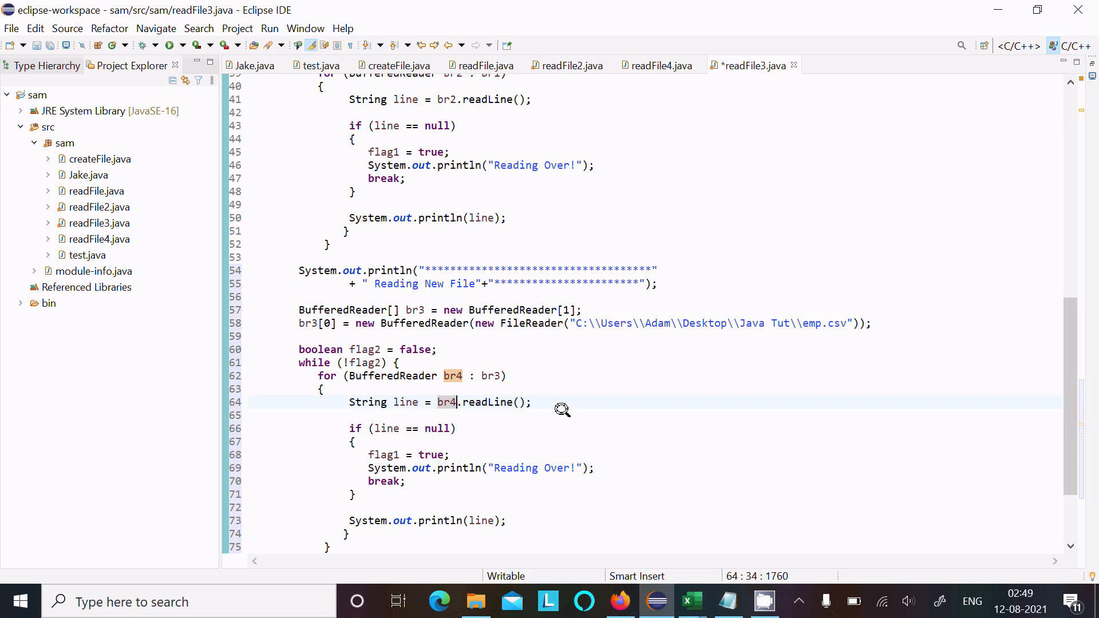
pyautogui.moveTo(1056, 297)
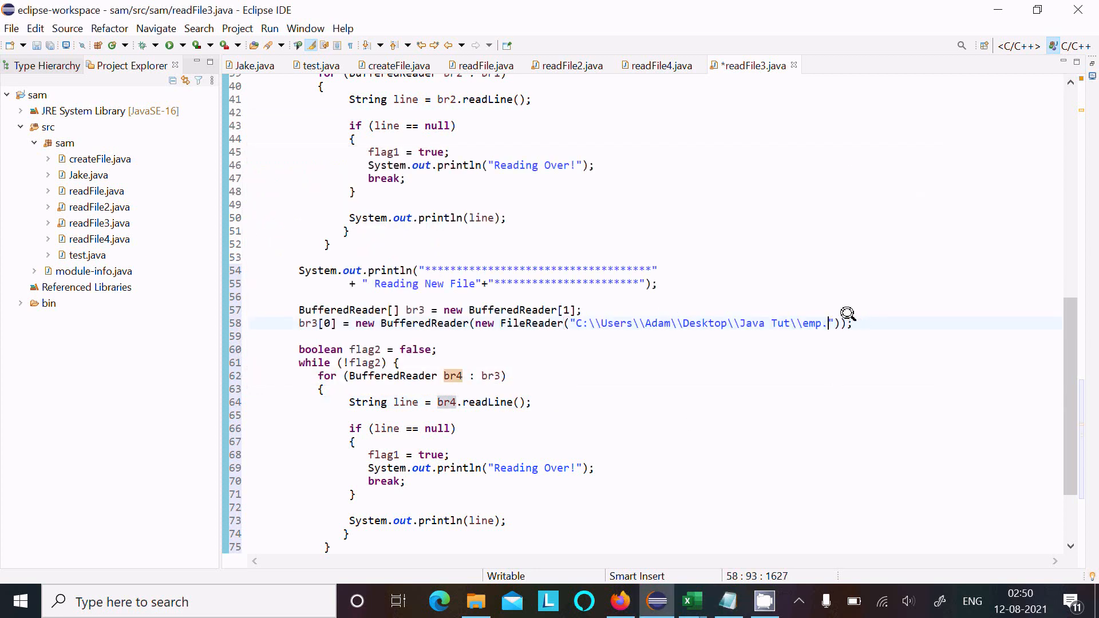
# - Change the copied block's FileReader path to node.txt, save, and run readFile3
pyautogui.write('no')
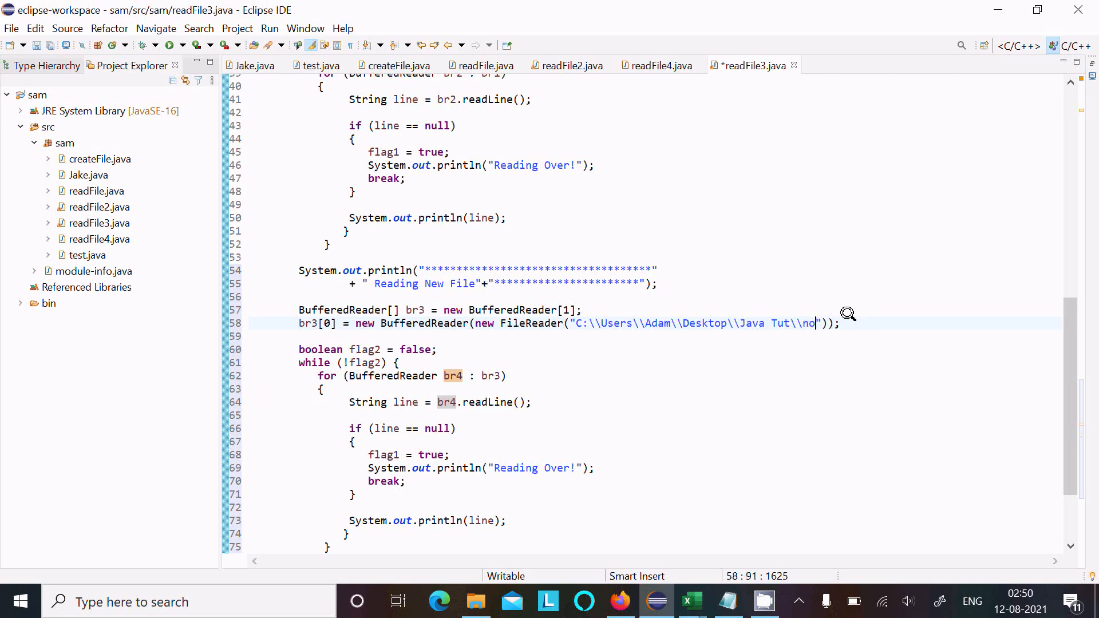
pyautogui.write('de.')
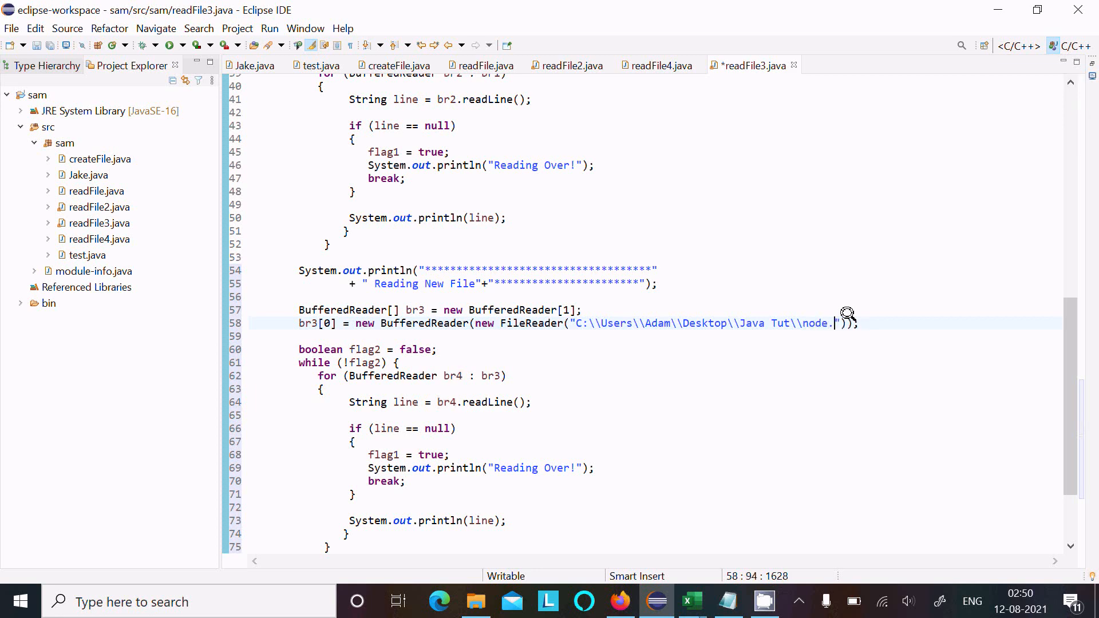
pyautogui.write('txt')
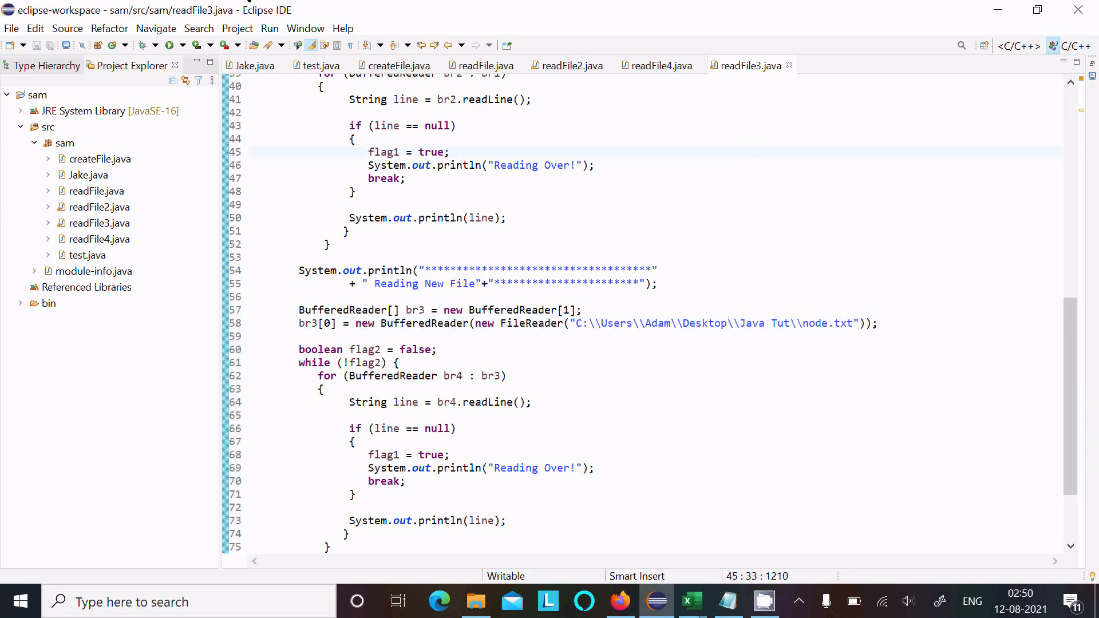
pyautogui.moveTo(268, 27)
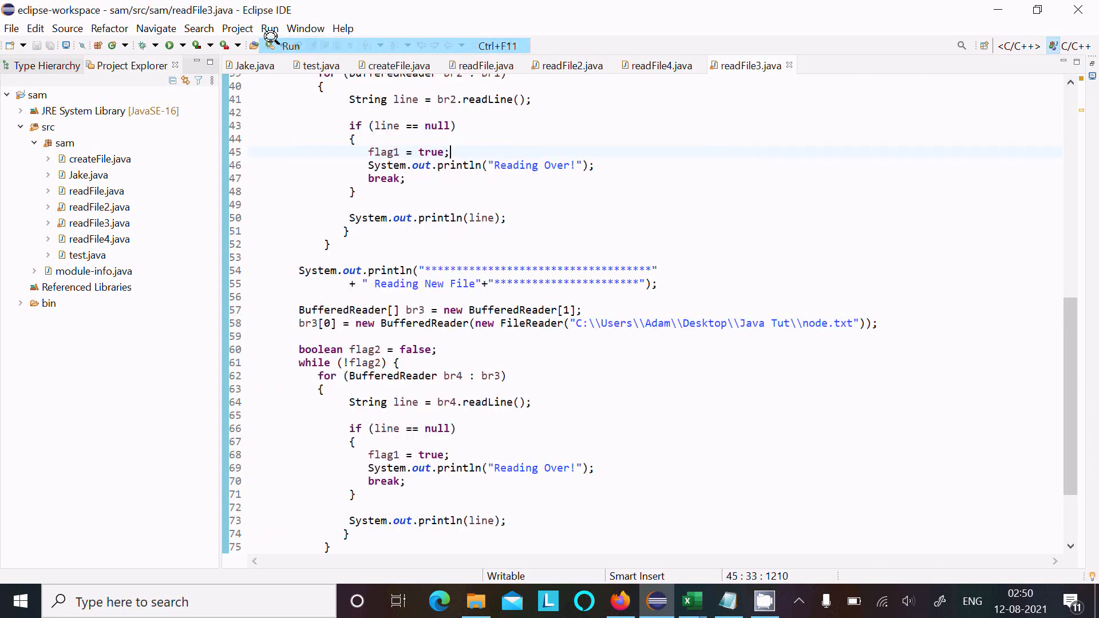
pyautogui.click(281, 45)
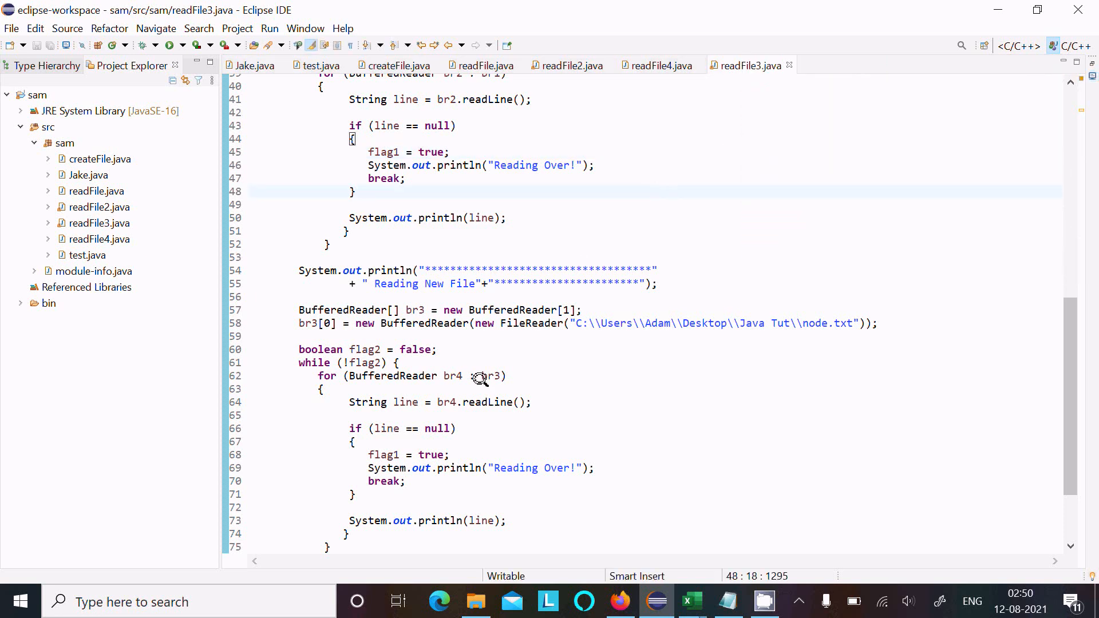
pyautogui.moveTo(566, 401)
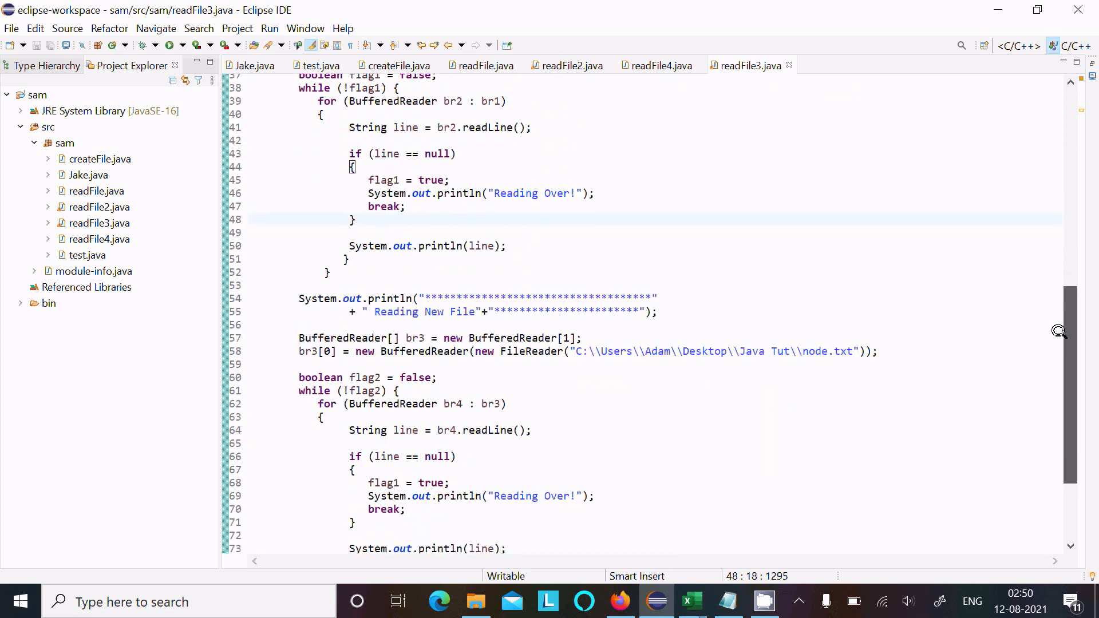
# - Change flag1 to flag2 in the third loop's end-of-file check, save, and run again
pyautogui.scroll(-3)
pyautogui.write('2')
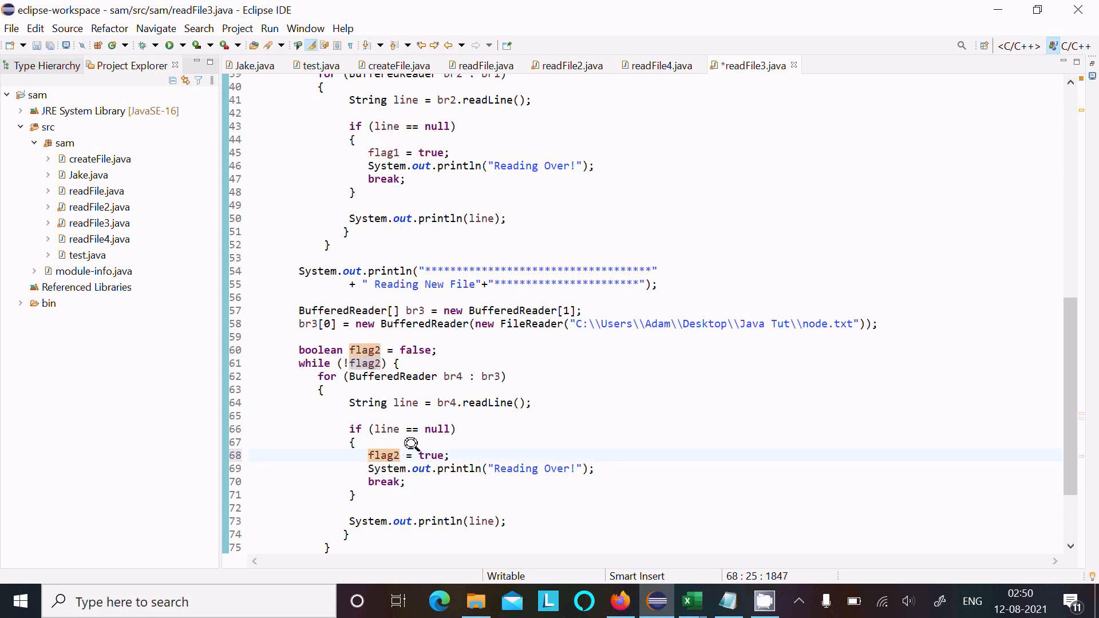
pyautogui.moveTo(437, 348)
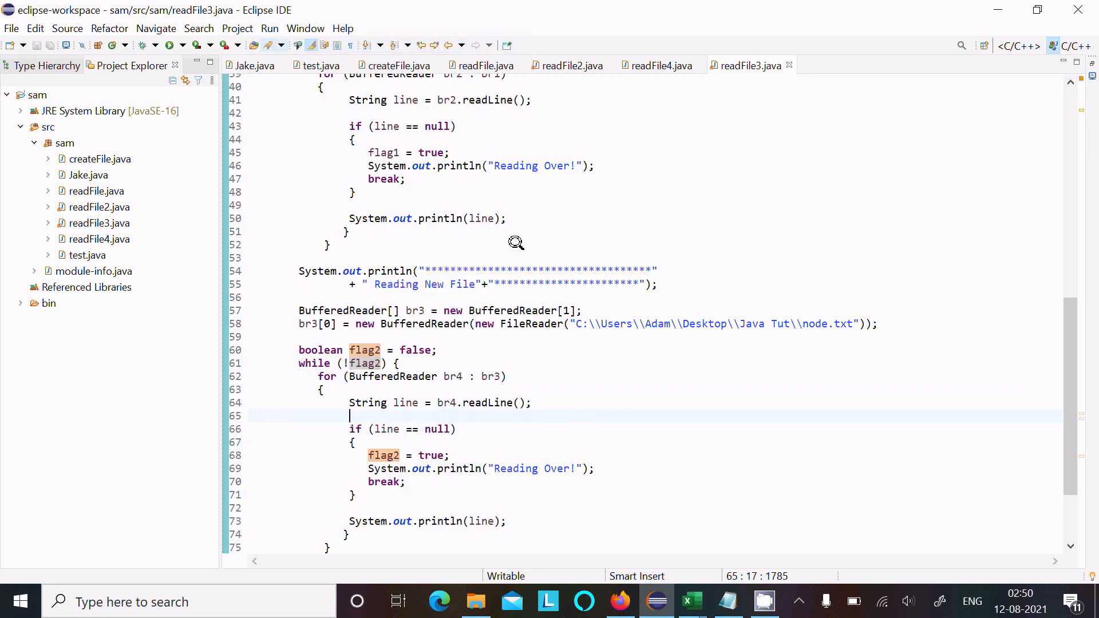
pyautogui.click(145, 44)
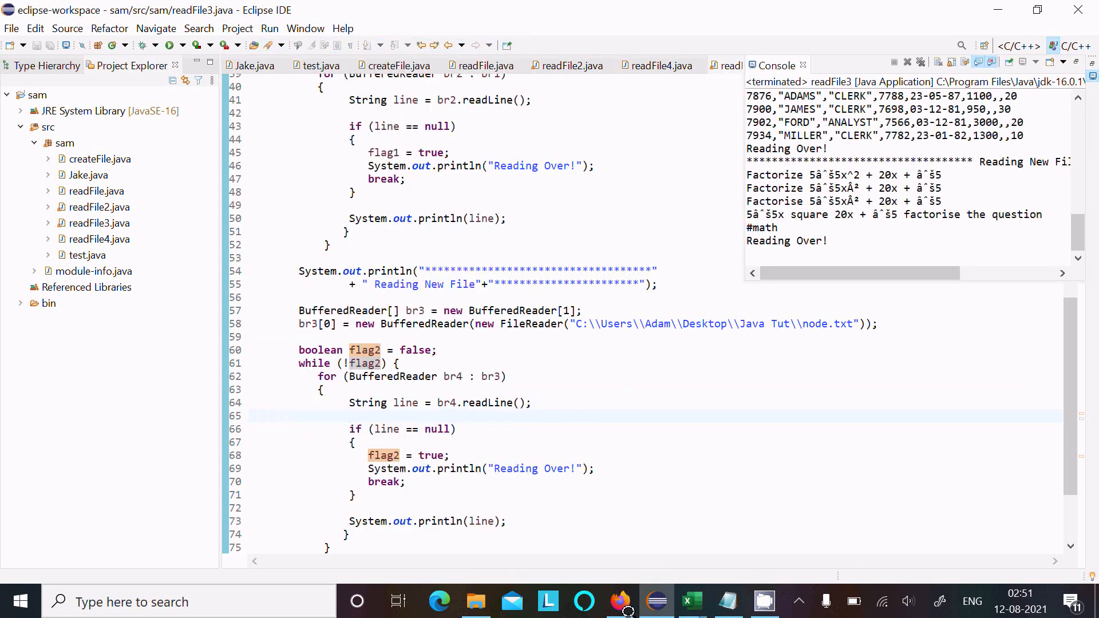
# - Review the console's node.txt output, then bring node.txt up in Notepad to compare
pyautogui.click(727, 600)
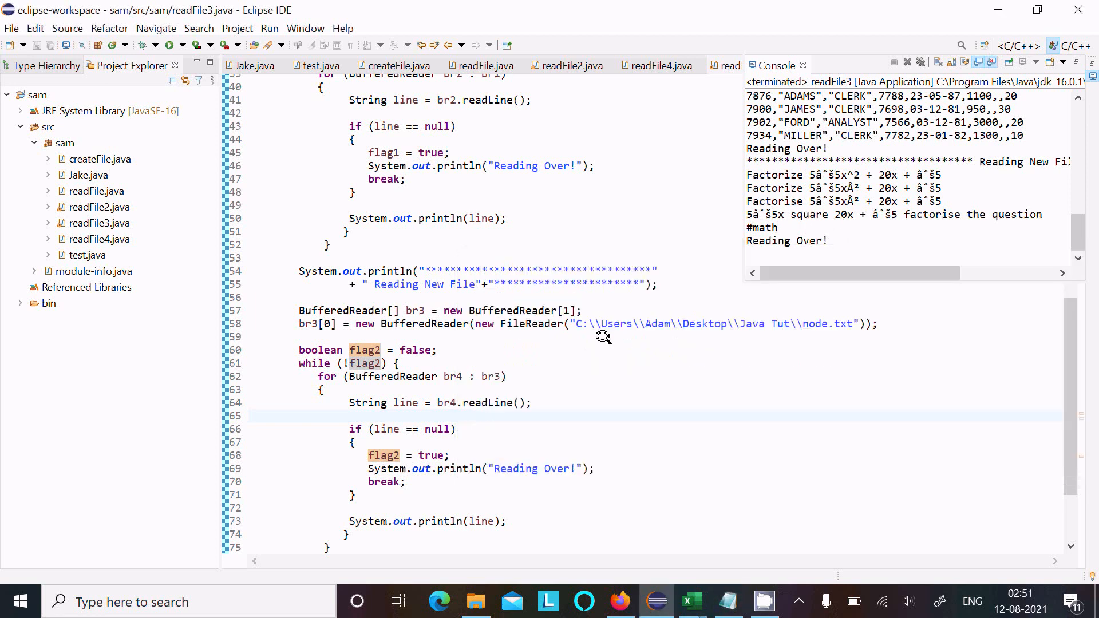
pyautogui.click(727, 601)
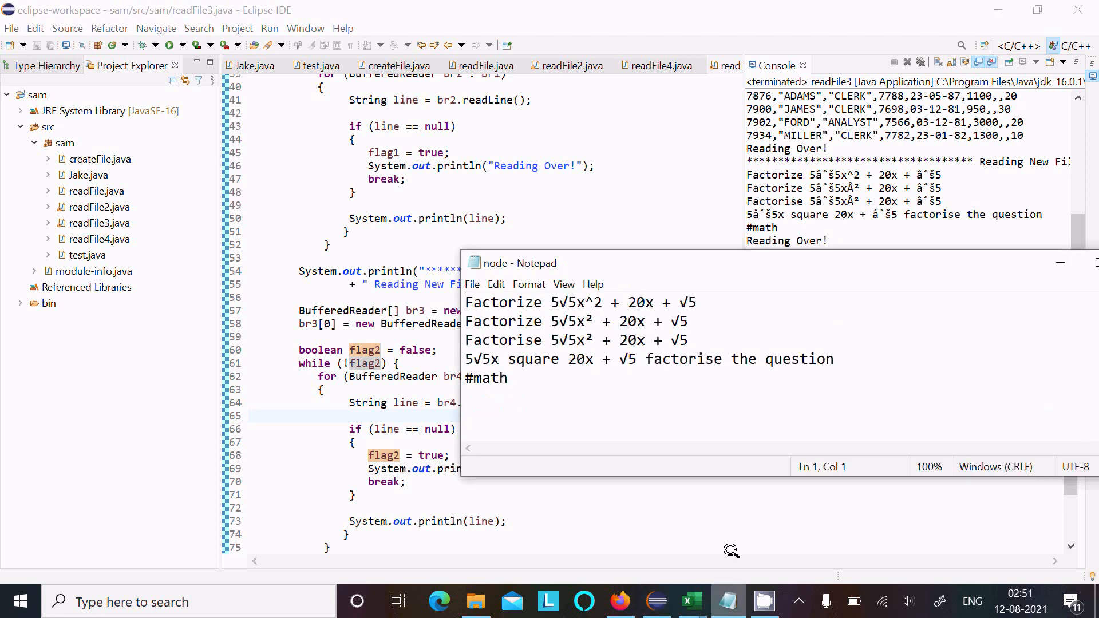
pyautogui.moveTo(757, 240)
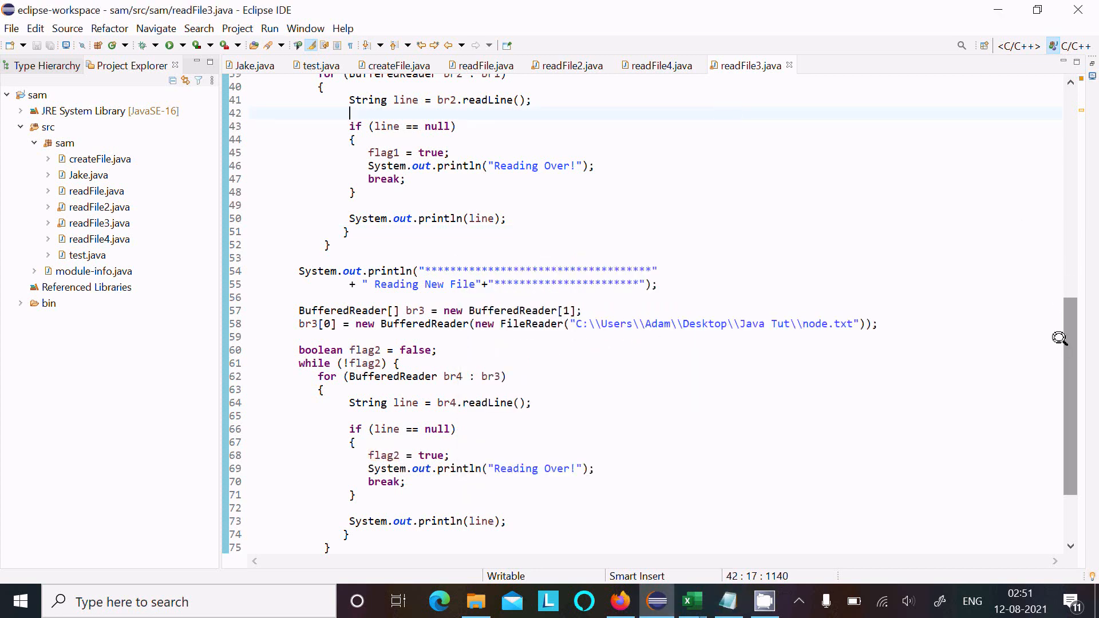
# - Scroll readFile3.java back up to the Departments.csv reading block
pyautogui.scroll(3)
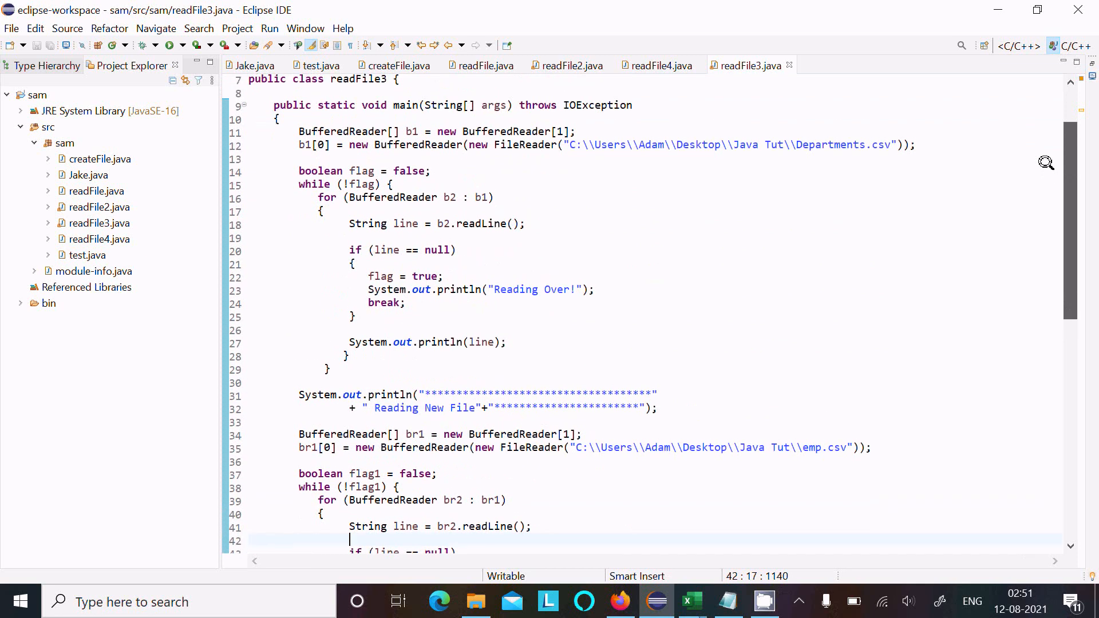